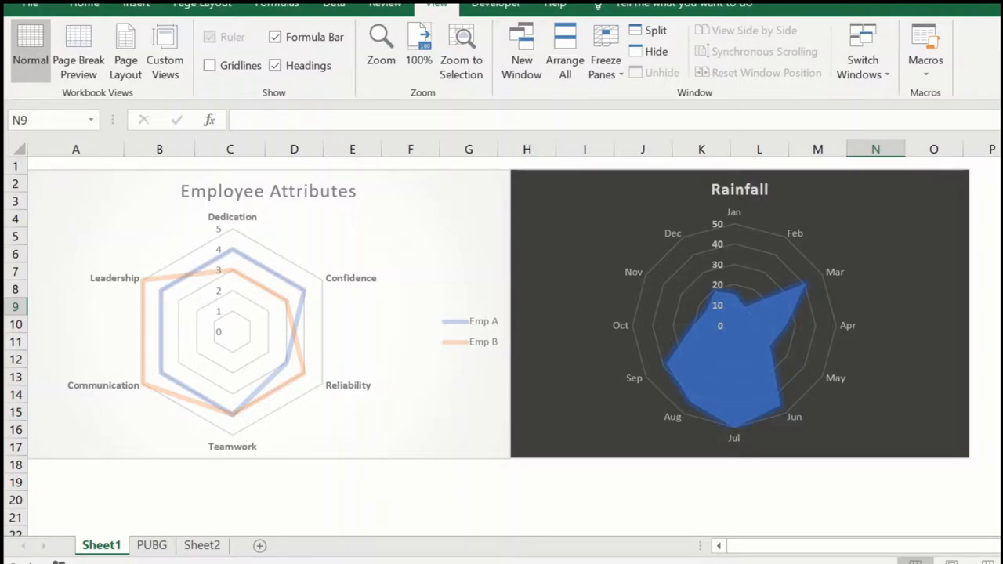
{"action": "mouse_move", "coordinate": [260, 423]}
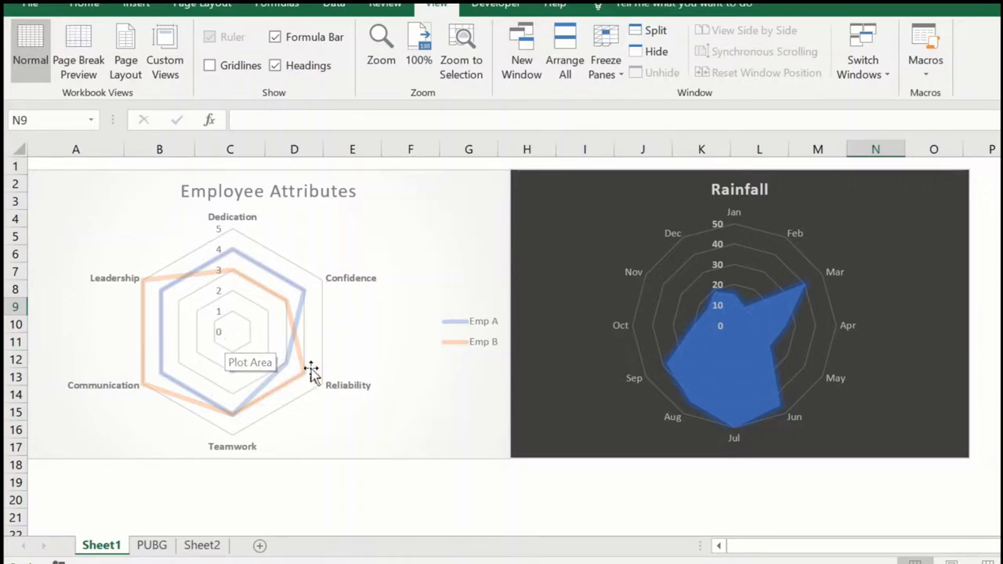
{"action": "mouse_move", "coordinate": [341, 395]}
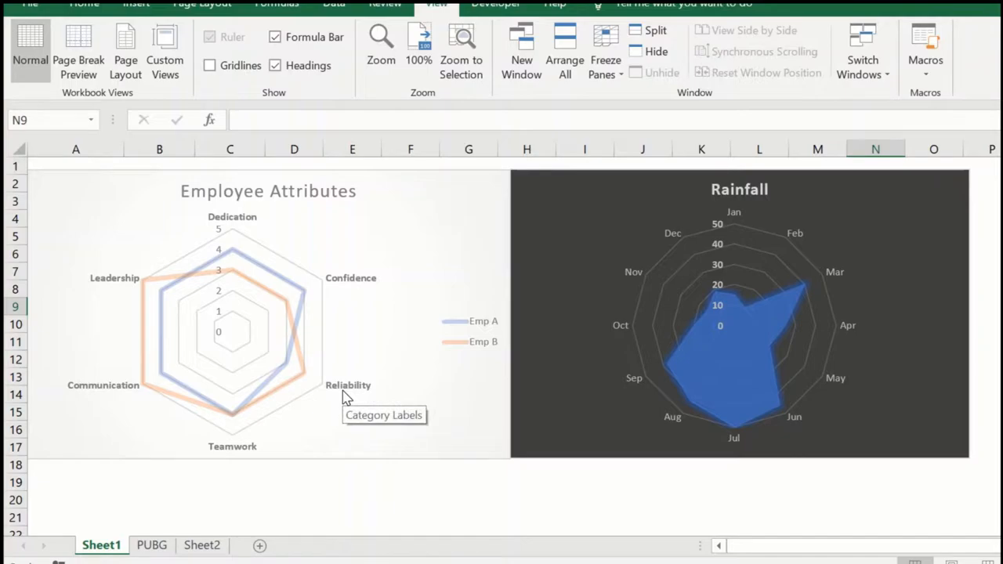
{"action": "mouse_move", "coordinate": [507, 375]}
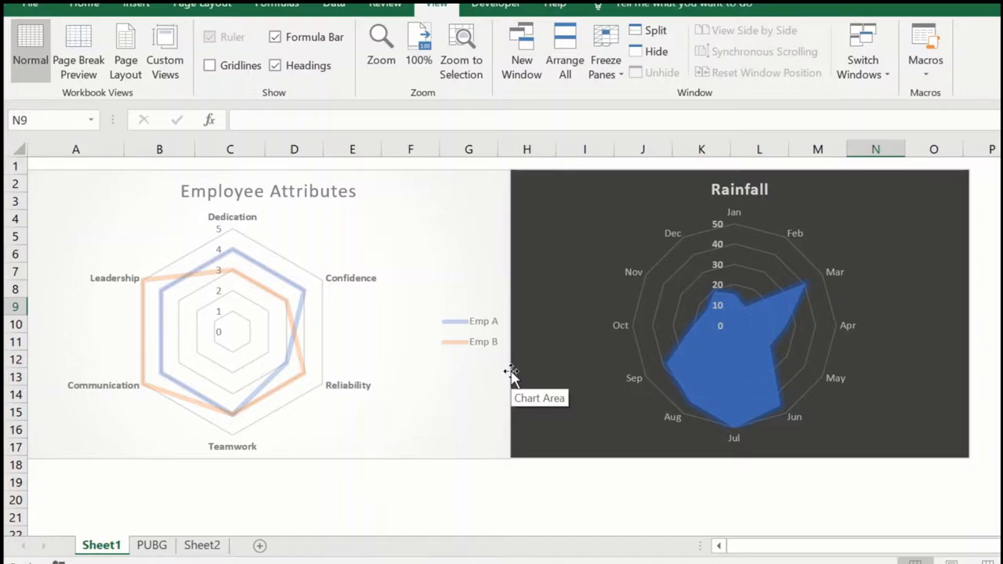
{"action": "mouse_move", "coordinate": [243, 378]}
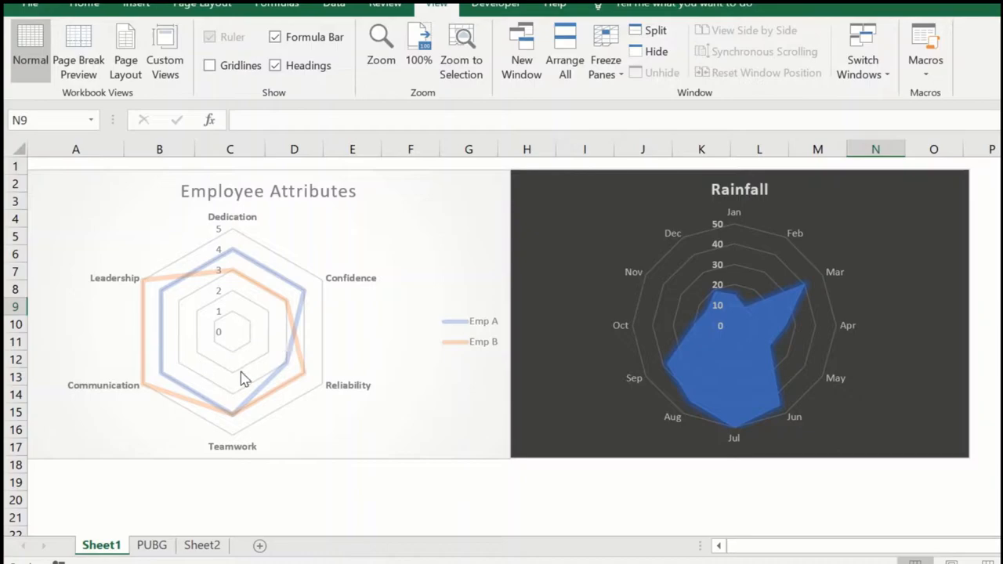
{"action": "mouse_move", "coordinate": [811, 307]}
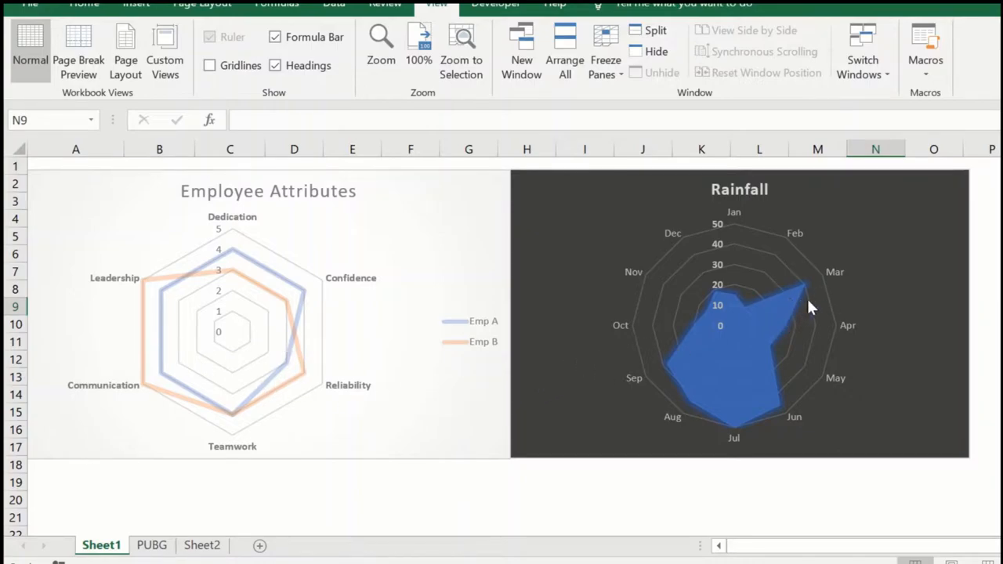
{"action": "mouse_move", "coordinate": [812, 327]}
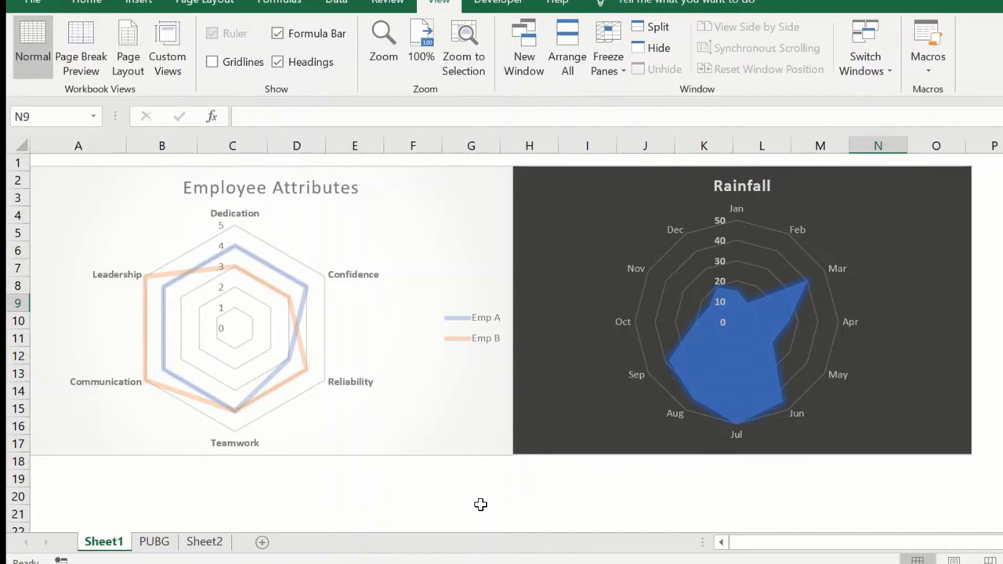
{"action": "mouse_move", "coordinate": [850, 390]}
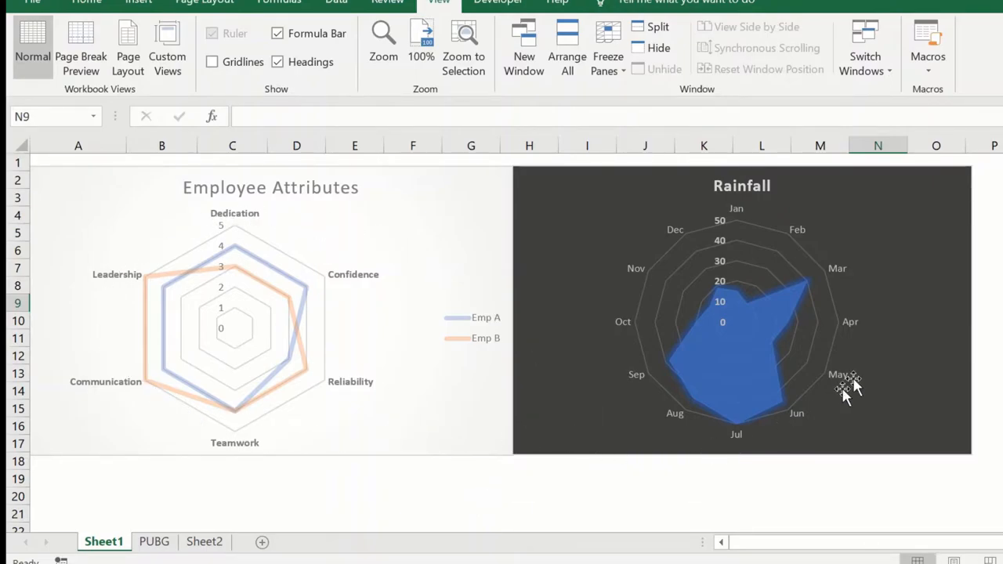
{"action": "mouse_move", "coordinate": [427, 305]}
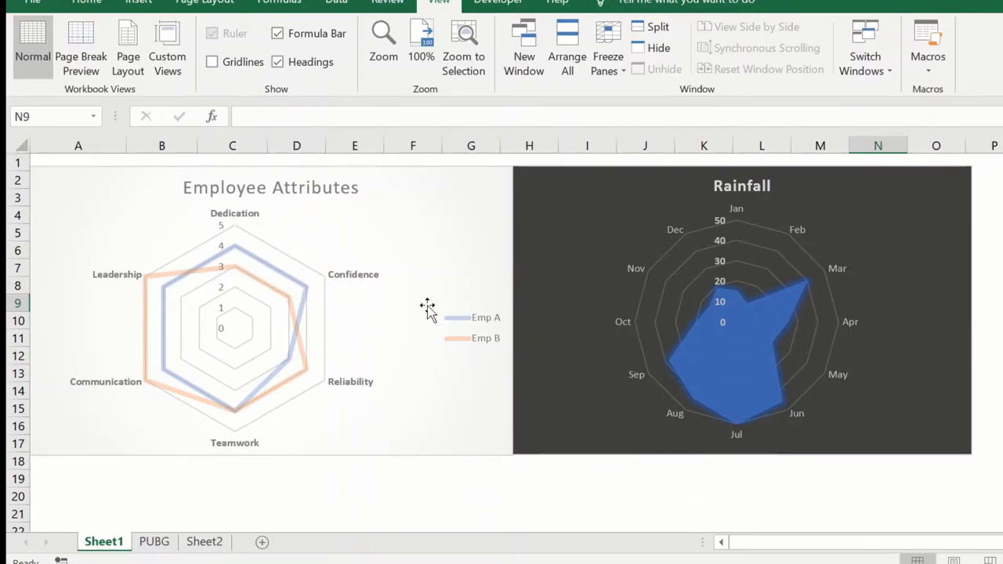
{"action": "mouse_move", "coordinate": [329, 311]}
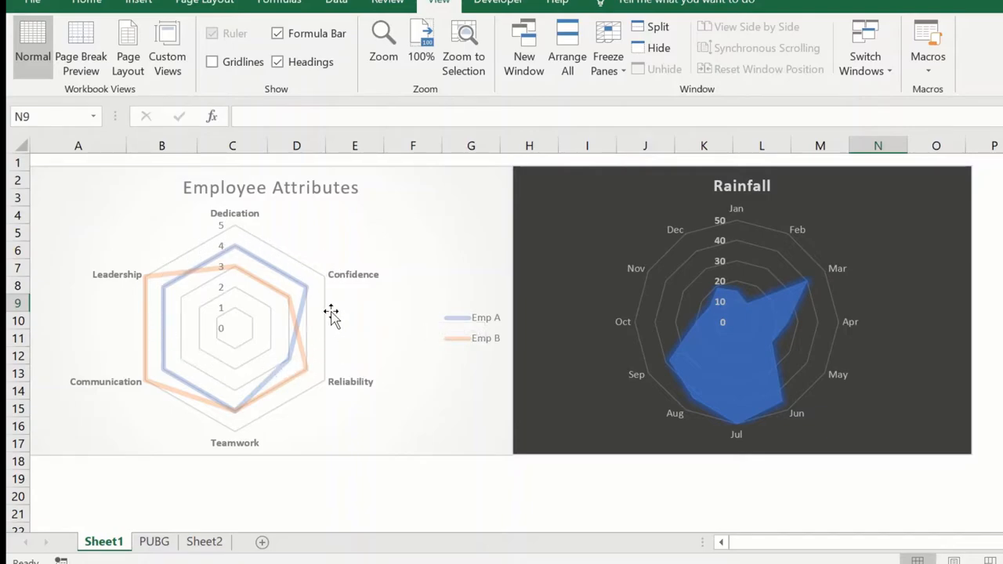
{"action": "mouse_move", "coordinate": [399, 341]}
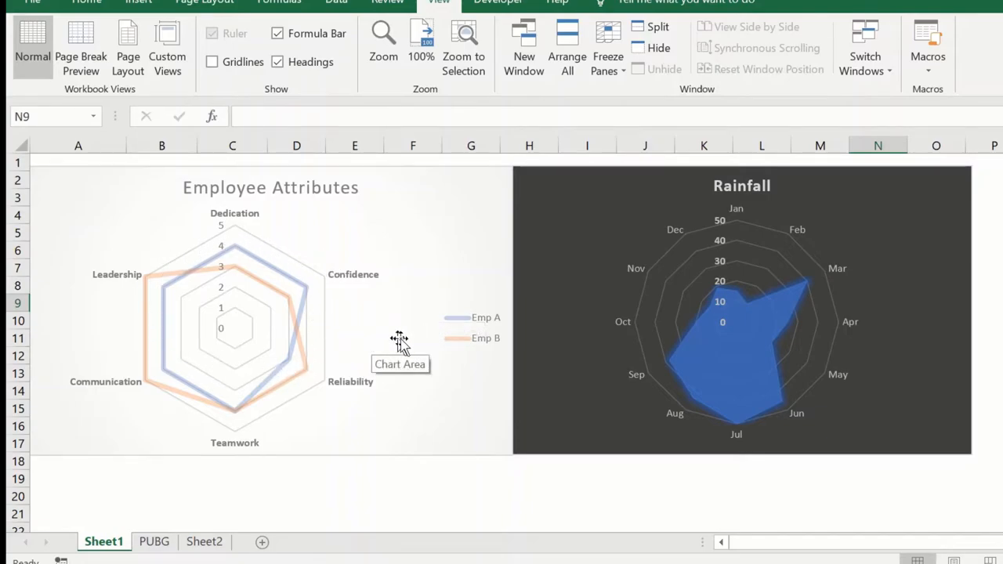
{"action": "mouse_move", "coordinate": [486, 329]}
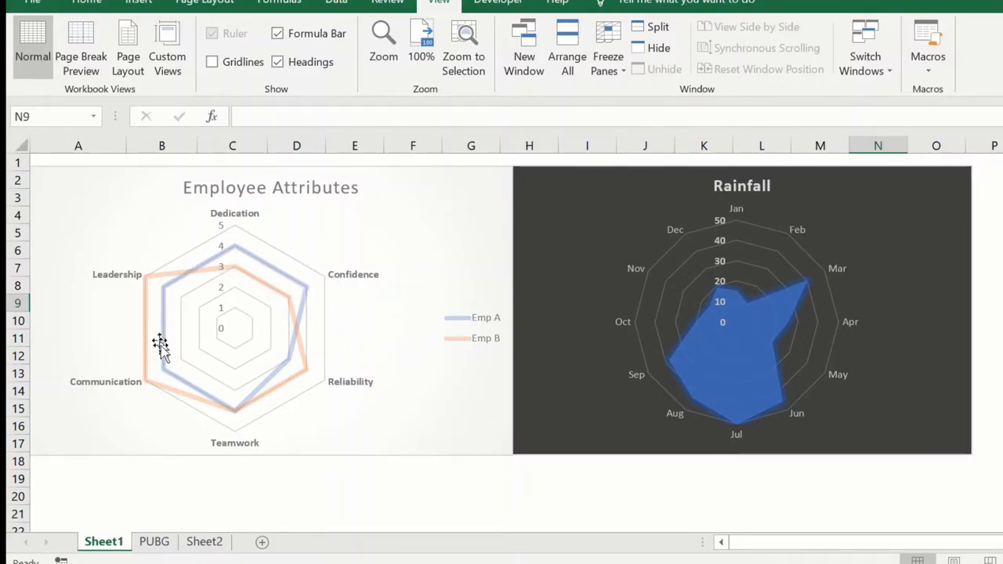
{"action": "mouse_move", "coordinate": [350, 300]}
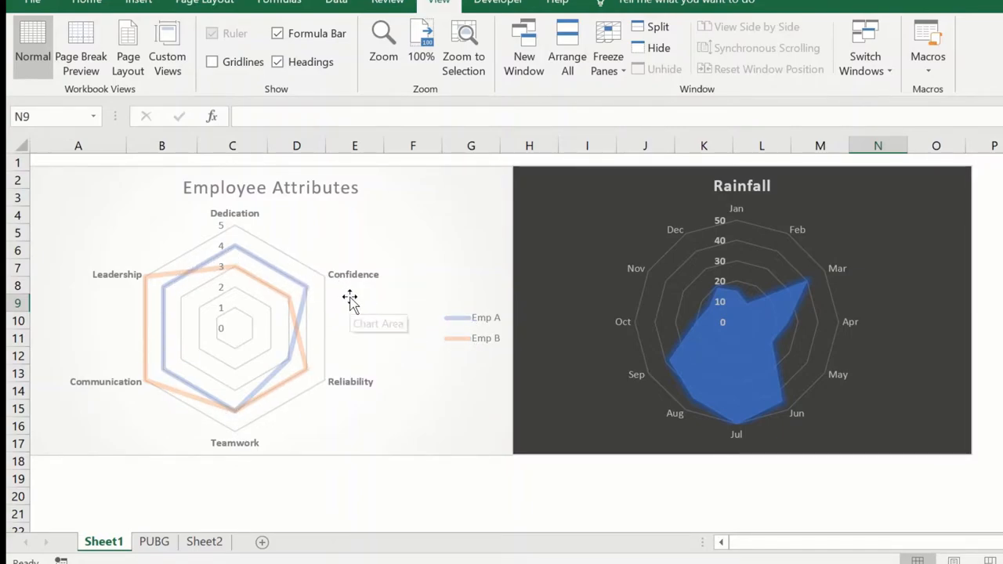
{"action": "mouse_move", "coordinate": [400, 351]}
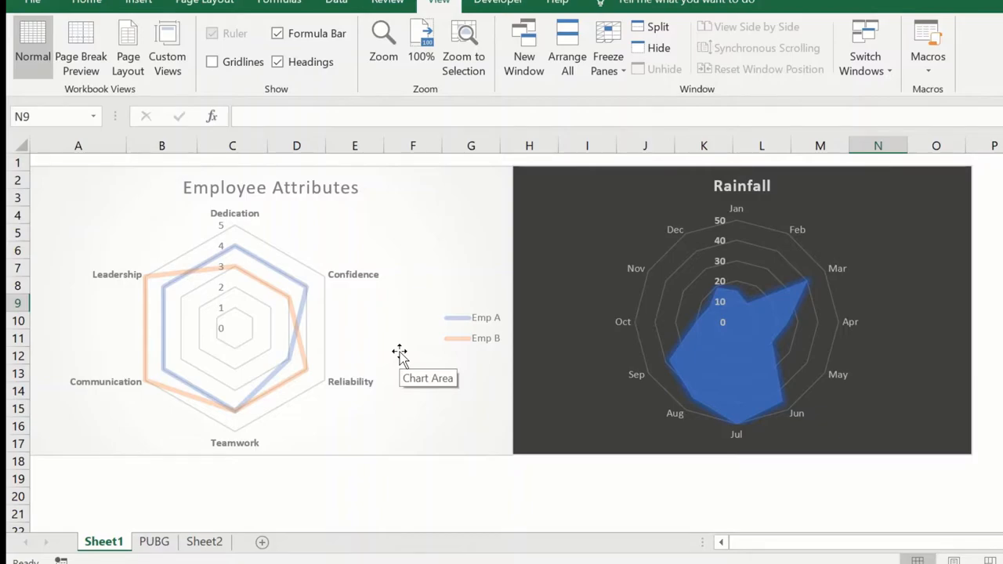
{"action": "mouse_move", "coordinate": [172, 303]}
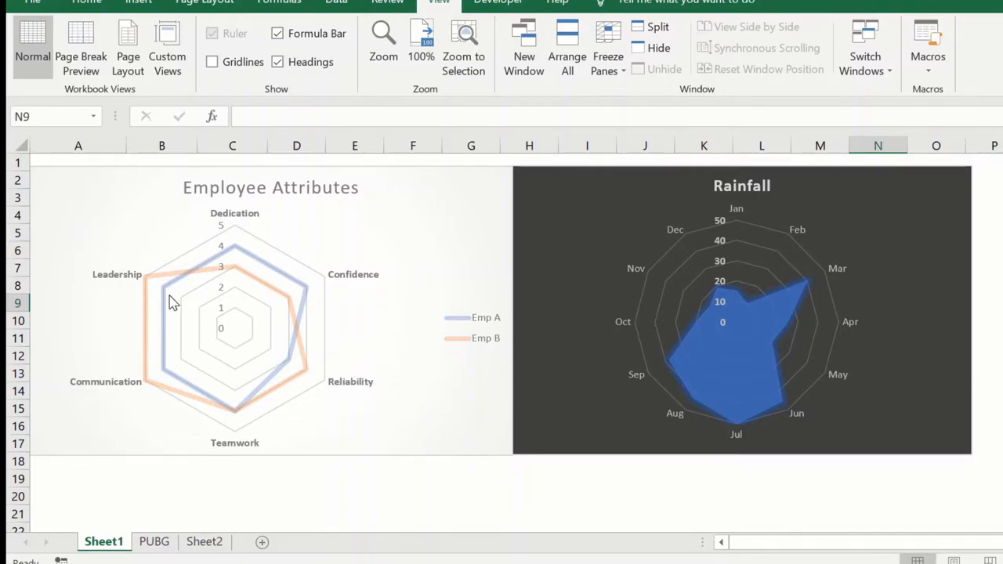
{"action": "mouse_move", "coordinate": [233, 435]}
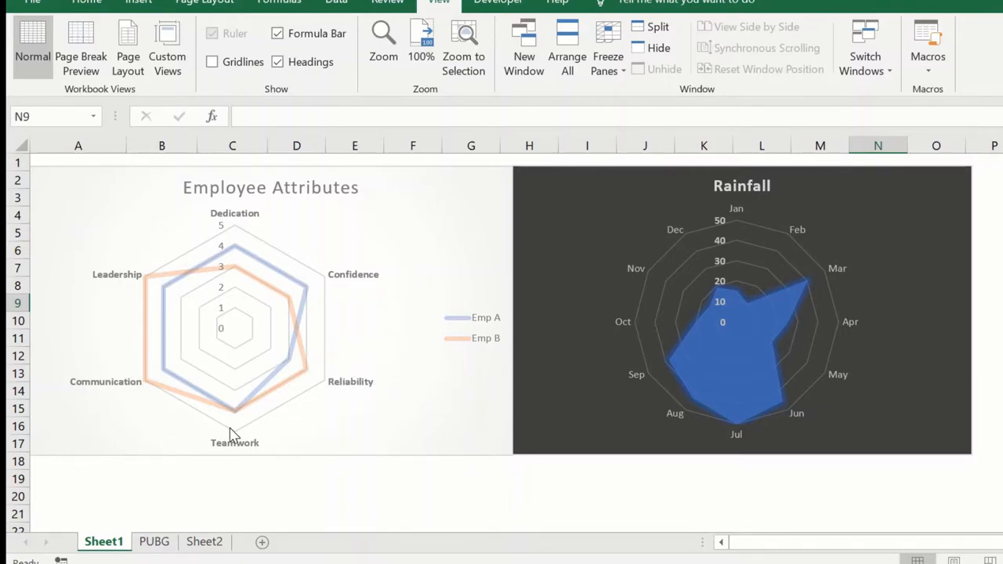
{"action": "mouse_move", "coordinate": [160, 380]}
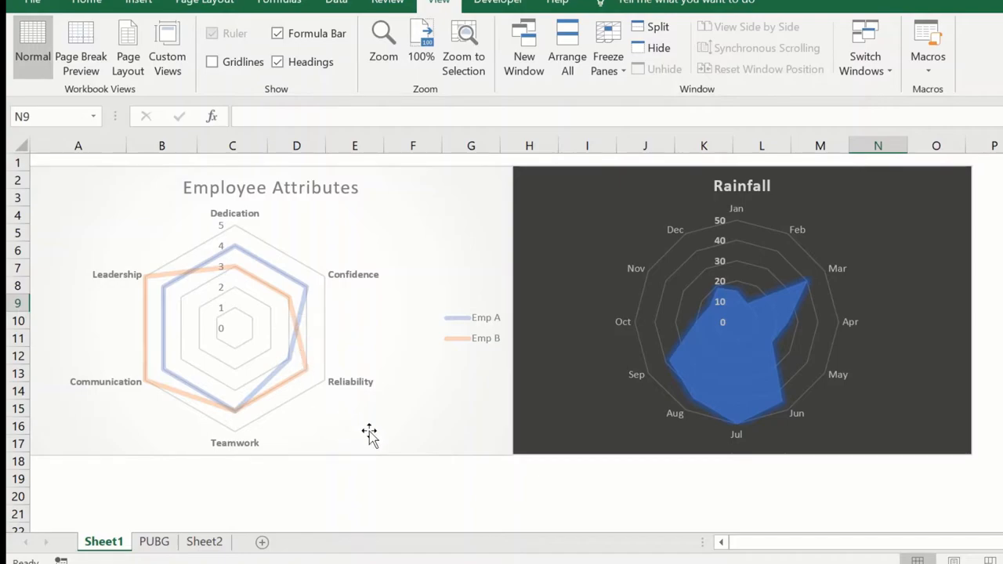
{"action": "mouse_move", "coordinate": [369, 432]}
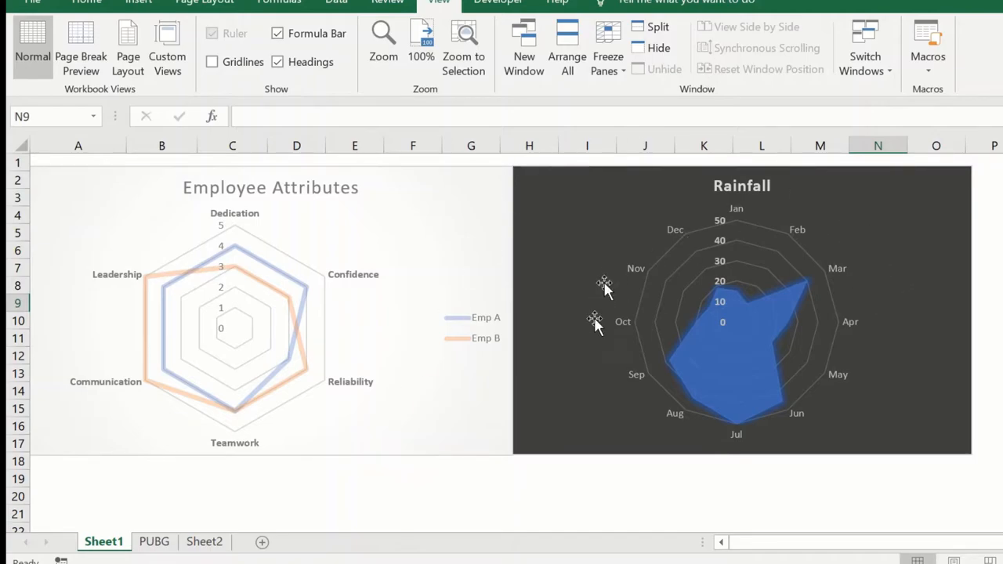
{"action": "mouse_move", "coordinate": [906, 376]}
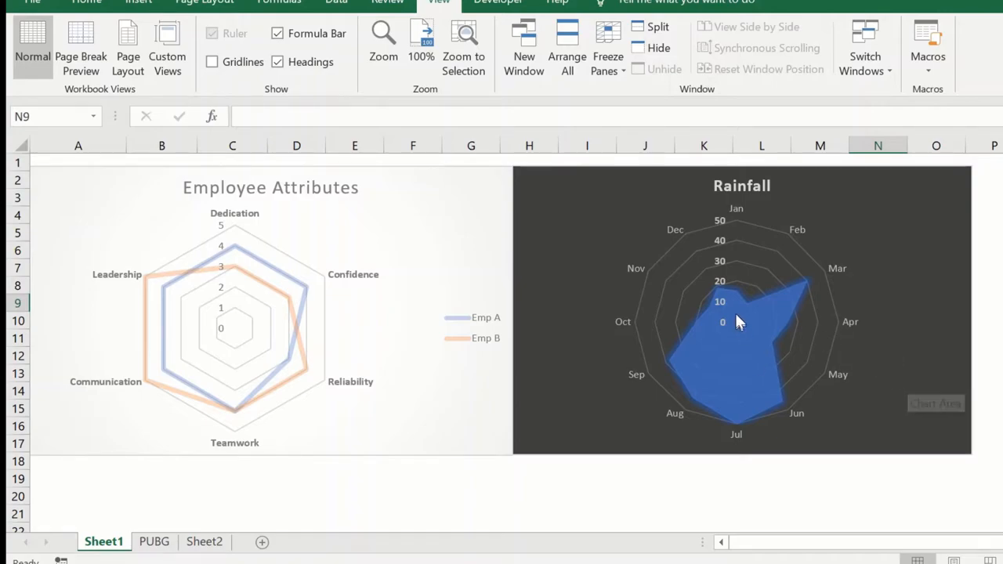
{"action": "mouse_move", "coordinate": [766, 429]}
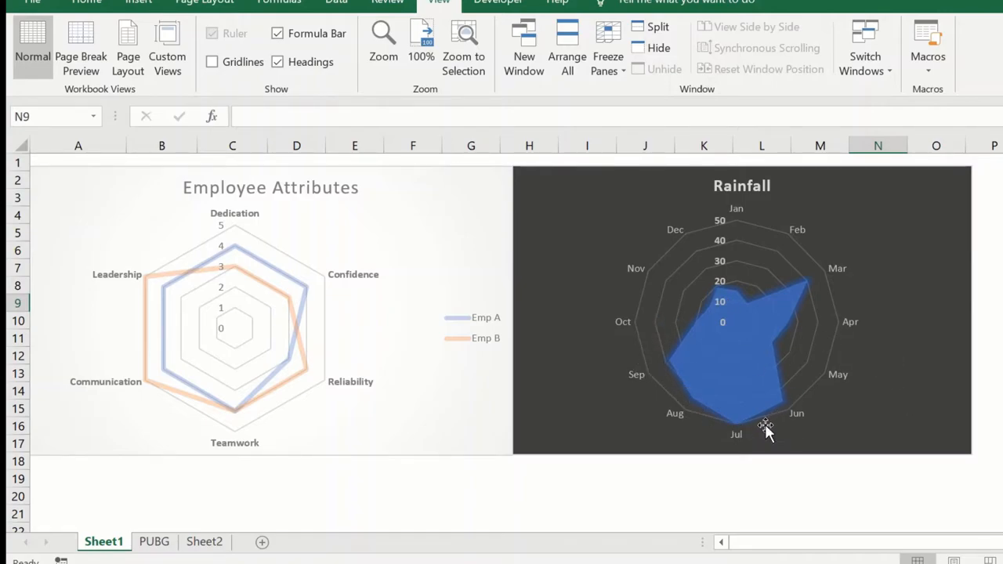
{"action": "mouse_move", "coordinate": [669, 374]}
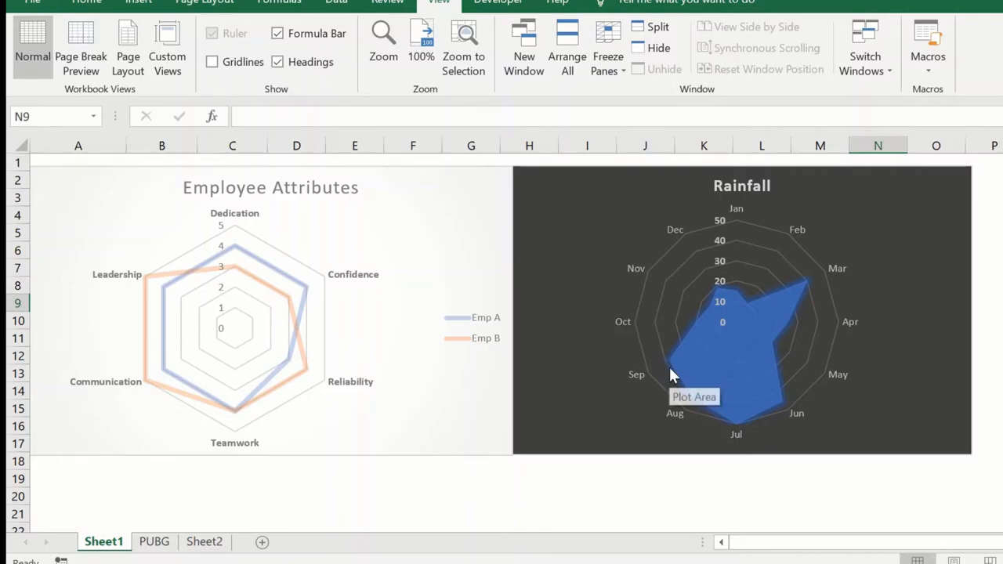
{"action": "mouse_move", "coordinate": [741, 309]}
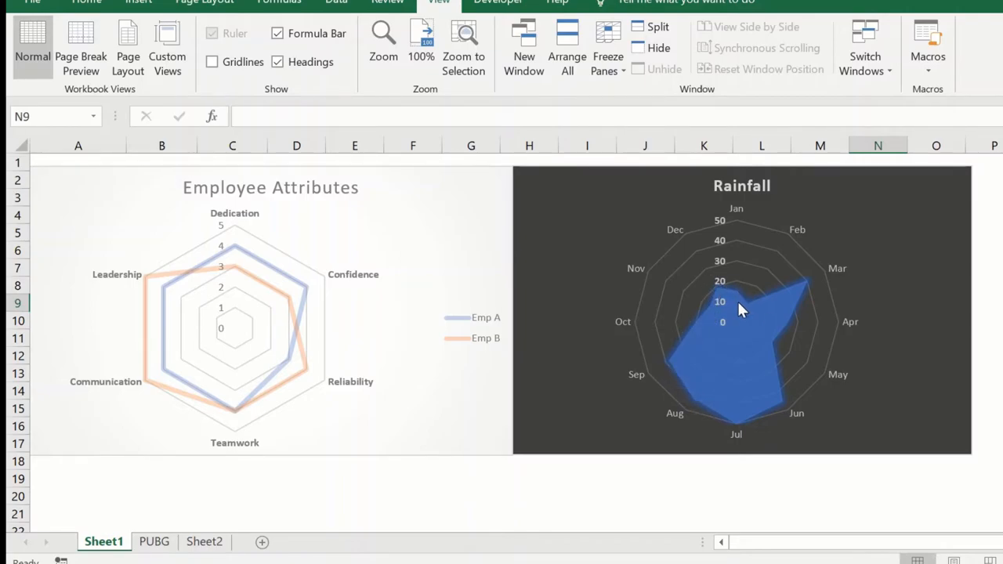
{"action": "mouse_move", "coordinate": [762, 322]}
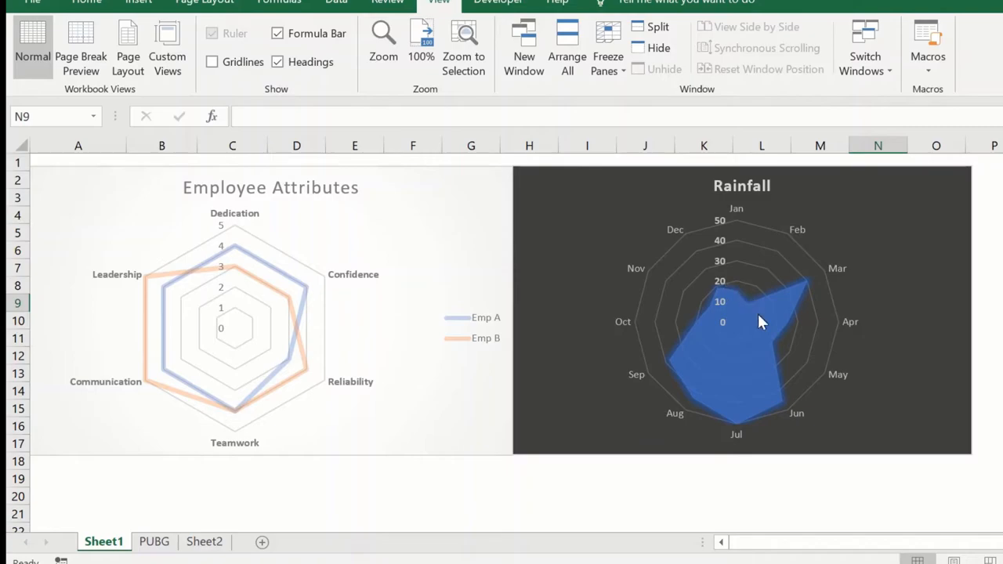
{"action": "mouse_move", "coordinate": [722, 327]}
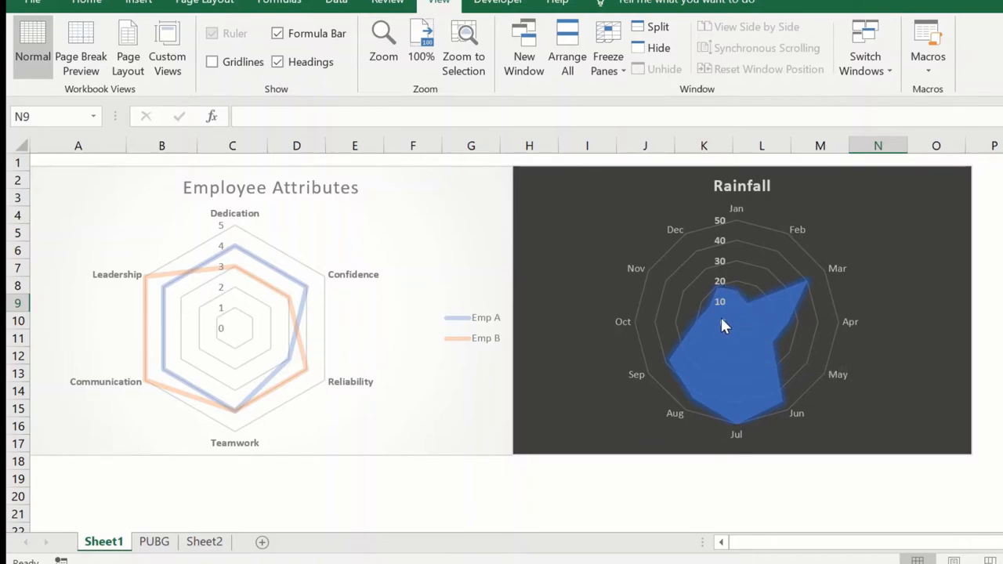
{"action": "mouse_move", "coordinate": [805, 298]}
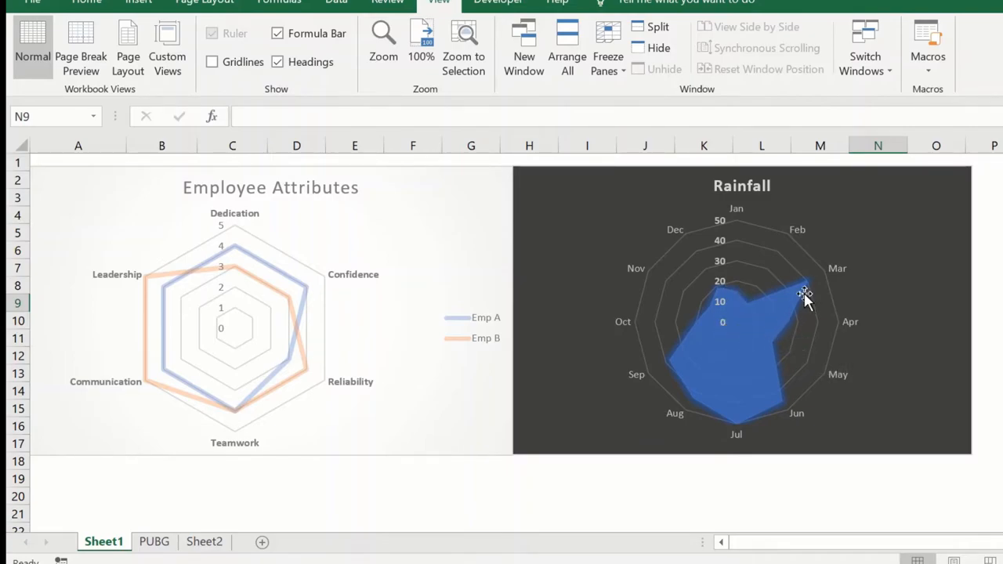
{"action": "mouse_move", "coordinate": [797, 309]}
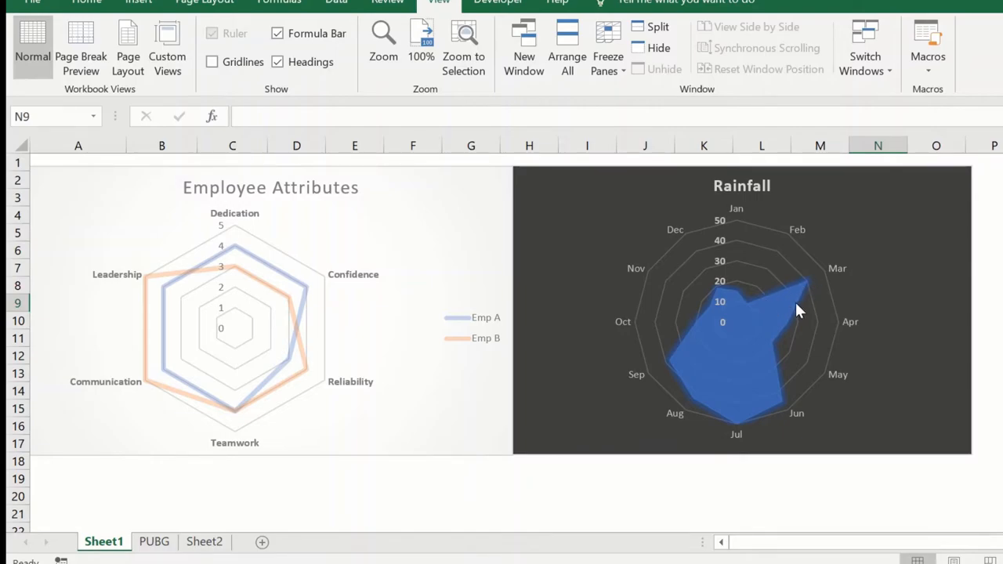
{"action": "mouse_move", "coordinate": [807, 290]}
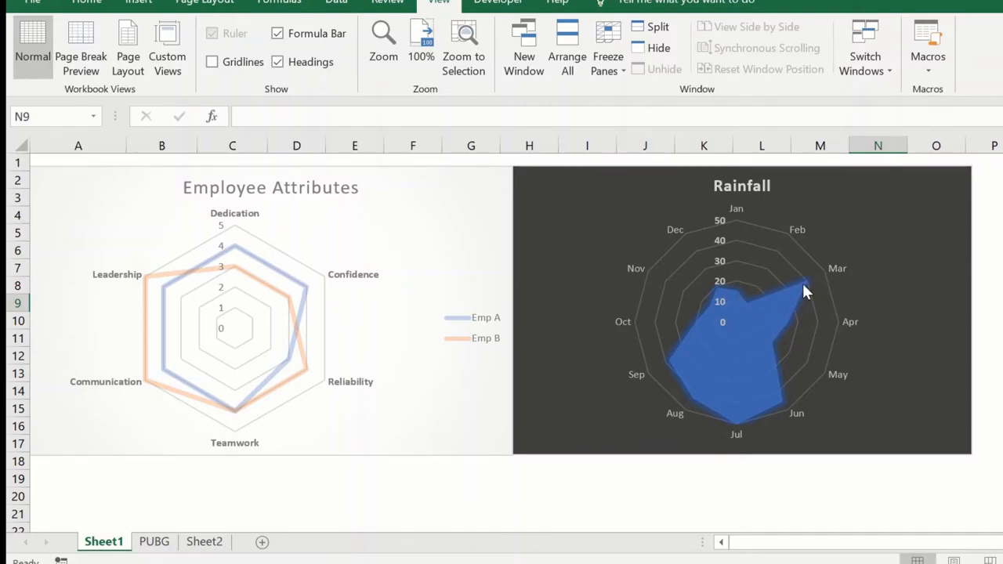
{"action": "mouse_move", "coordinate": [807, 290]}
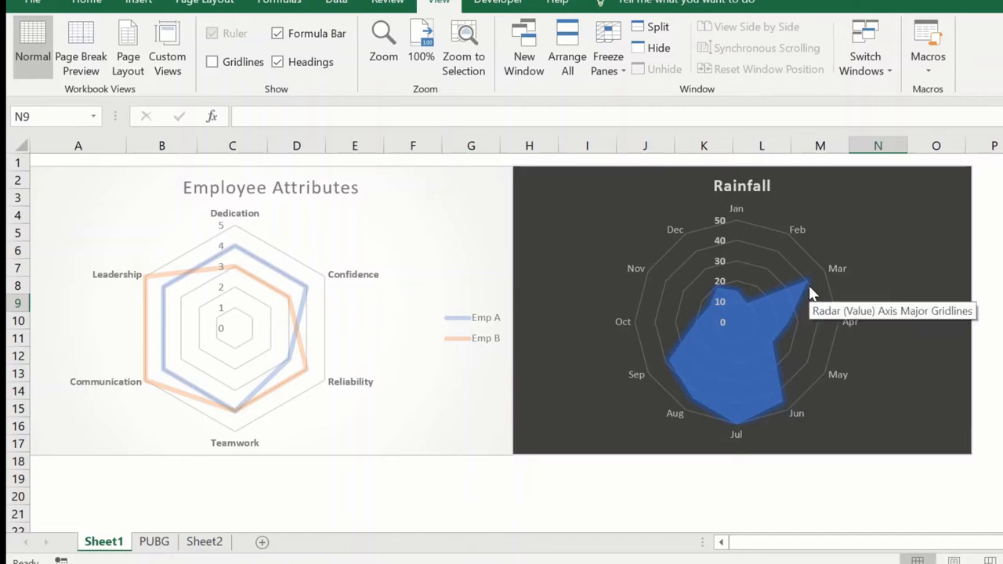
{"action": "mouse_move", "coordinate": [743, 302]}
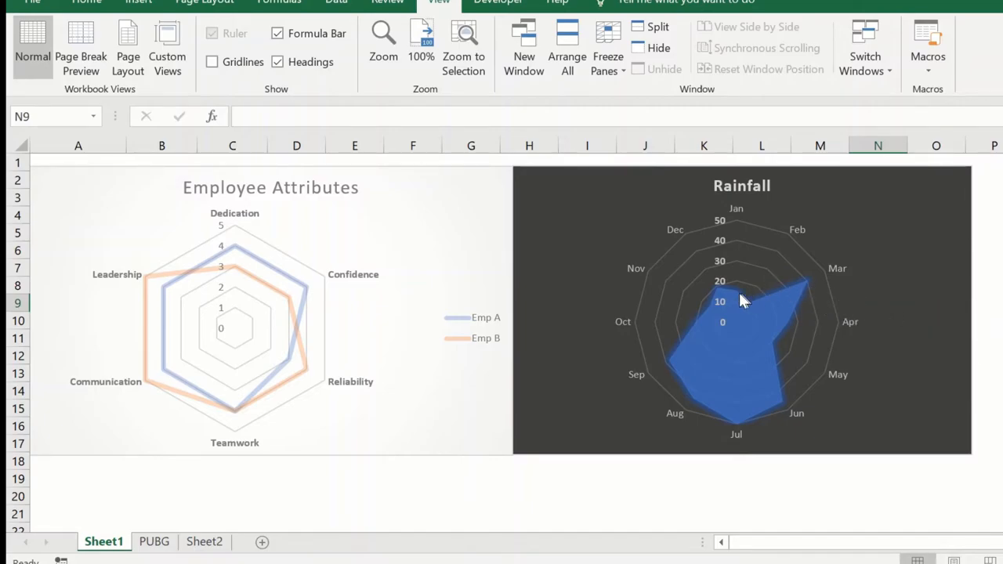
{"action": "mouse_move", "coordinate": [817, 359]}
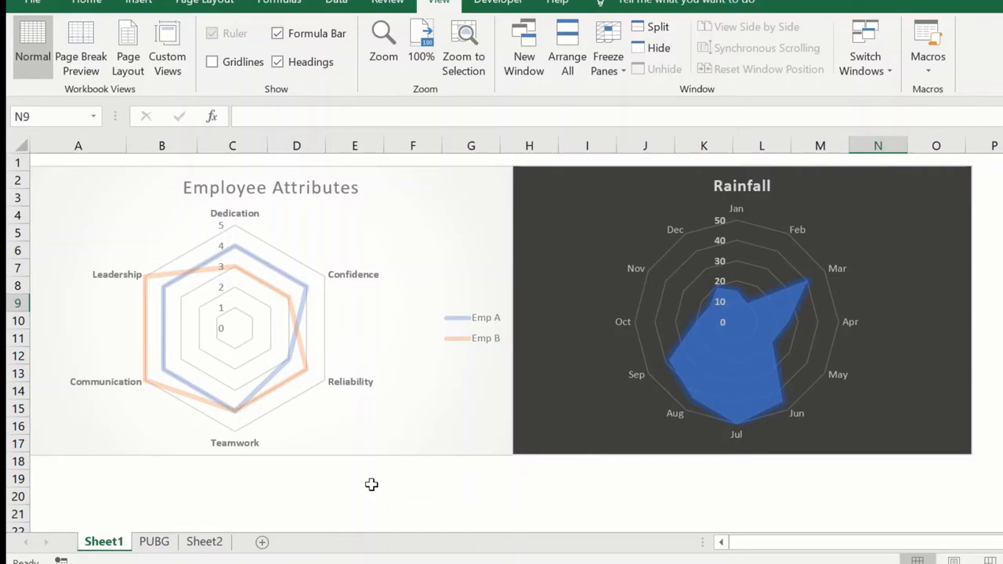
{"action": "mouse_move", "coordinate": [123, 290]}
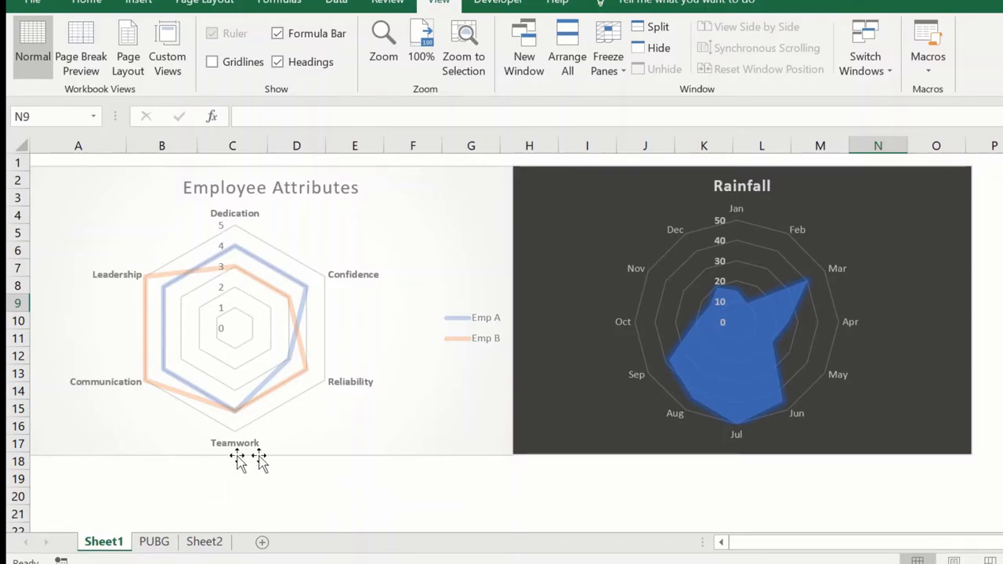
{"action": "mouse_move", "coordinate": [149, 294]}
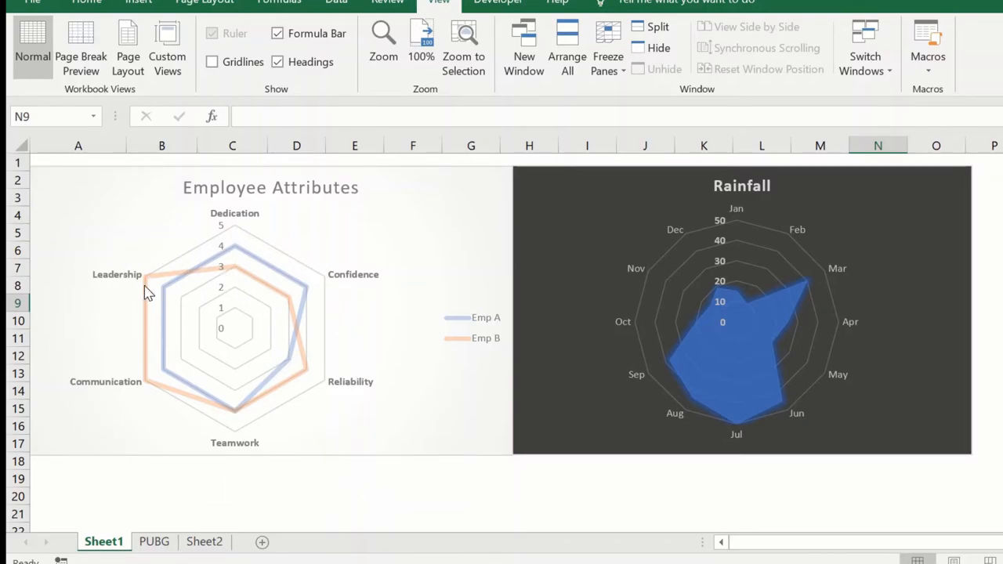
{"action": "mouse_move", "coordinate": [240, 280]}
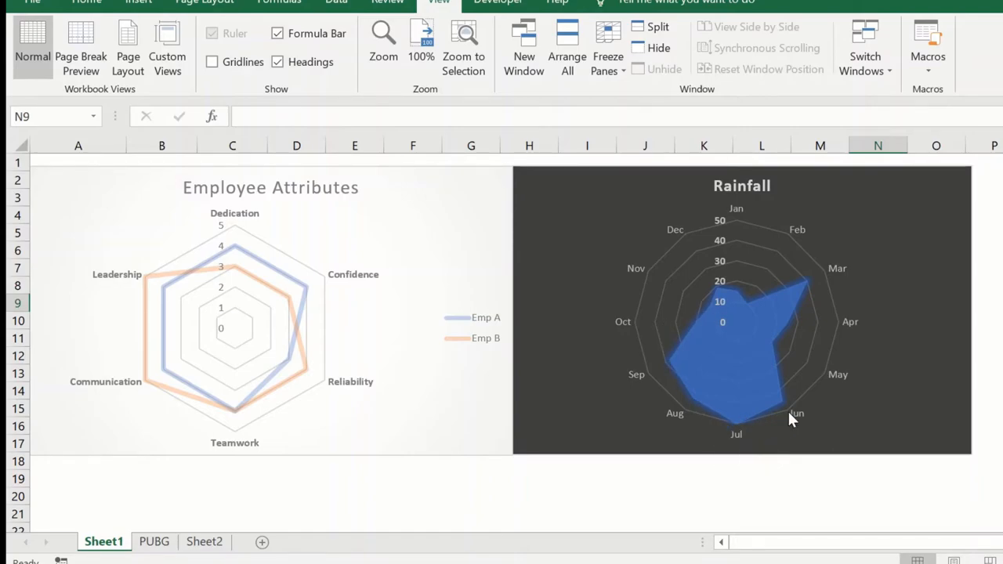
{"action": "mouse_move", "coordinate": [815, 378]}
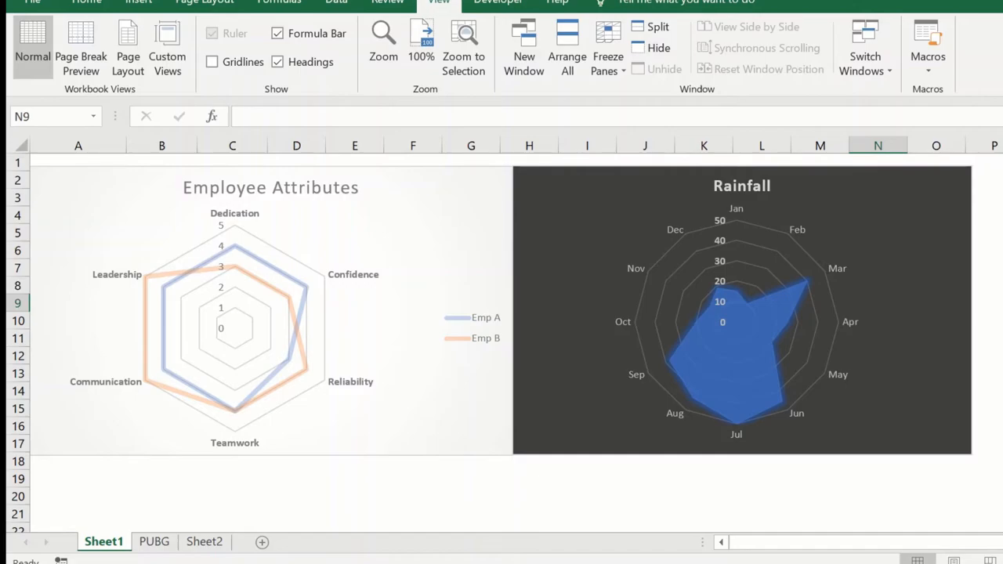
{"action": "mouse_move", "coordinate": [803, 325]}
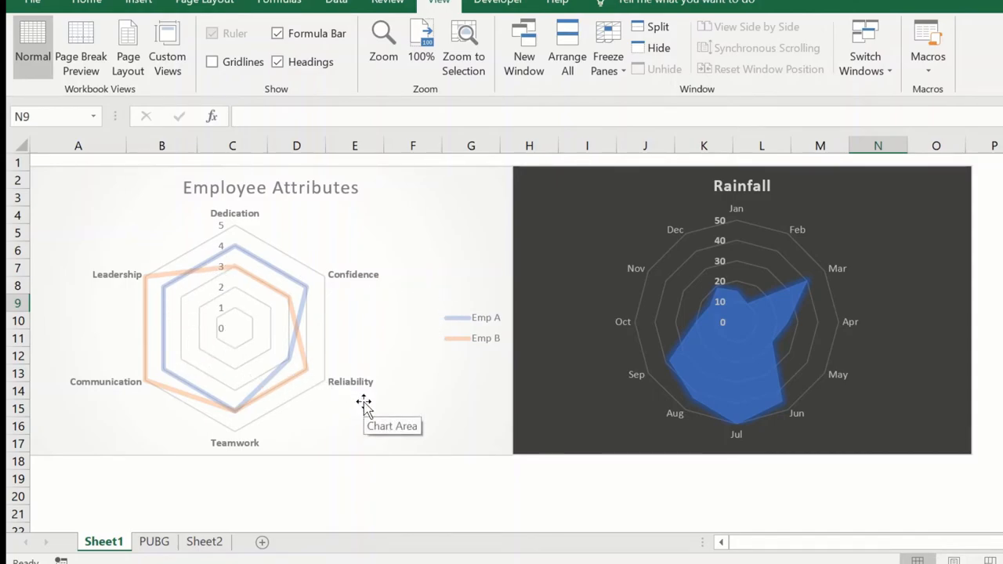
{"action": "mouse_move", "coordinate": [399, 544]}
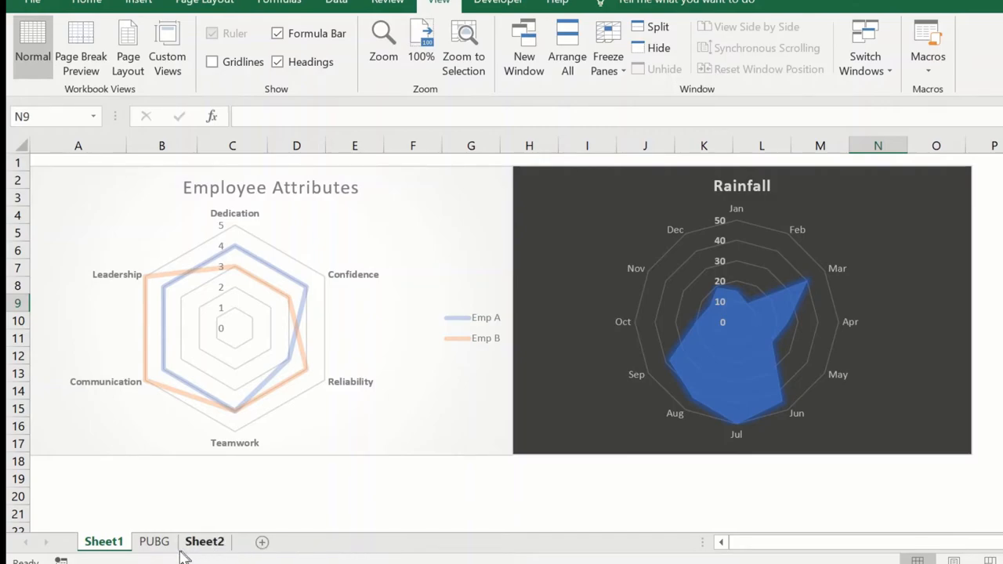
- Switch to the PUBG sheet showing the SSS player rating pentagon picture
{"action": "left_click", "coordinate": [153, 541]}
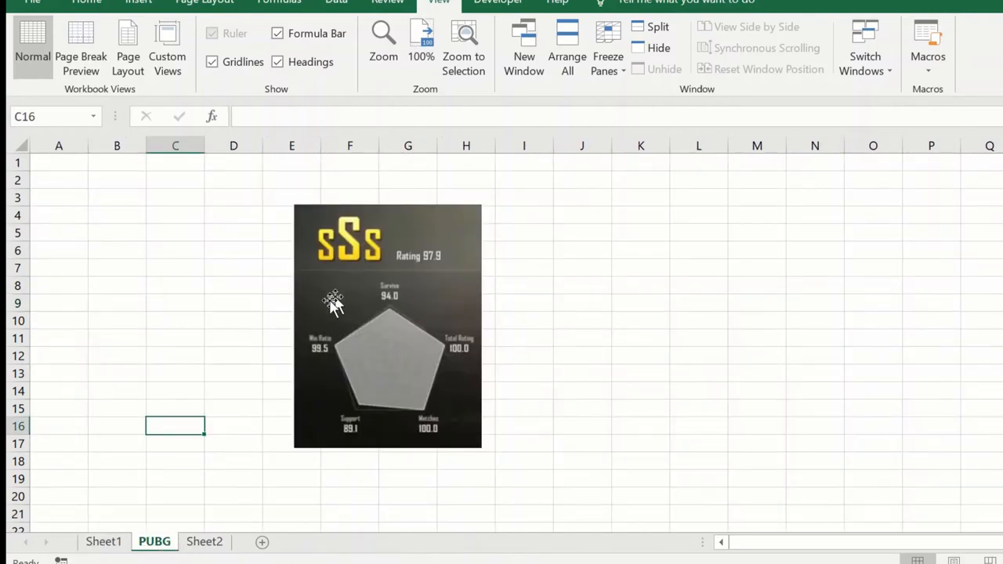
{"action": "mouse_move", "coordinate": [317, 400]}
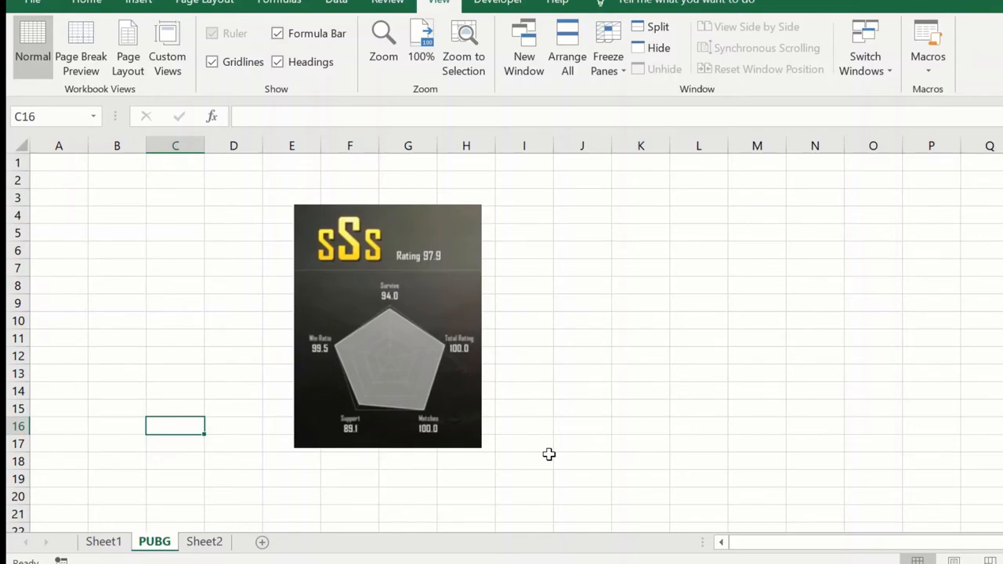
- Display Sheet2 with Emp A and Emp B scores for six attributes, after briefly revisiting Sheet1
{"action": "left_click", "coordinate": [204, 542]}
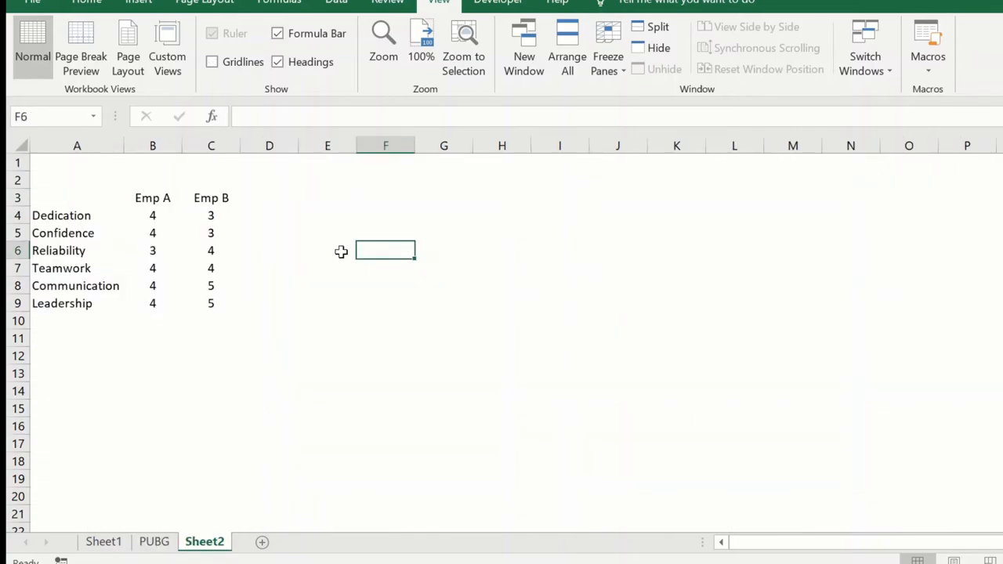
{"action": "mouse_move", "coordinate": [326, 252]}
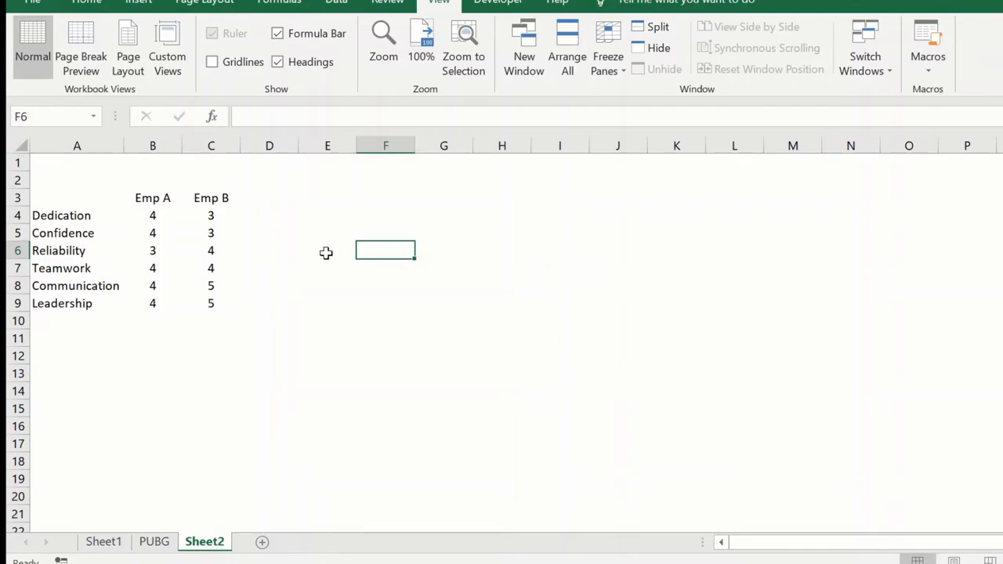
{"action": "mouse_move", "coordinate": [508, 560]}
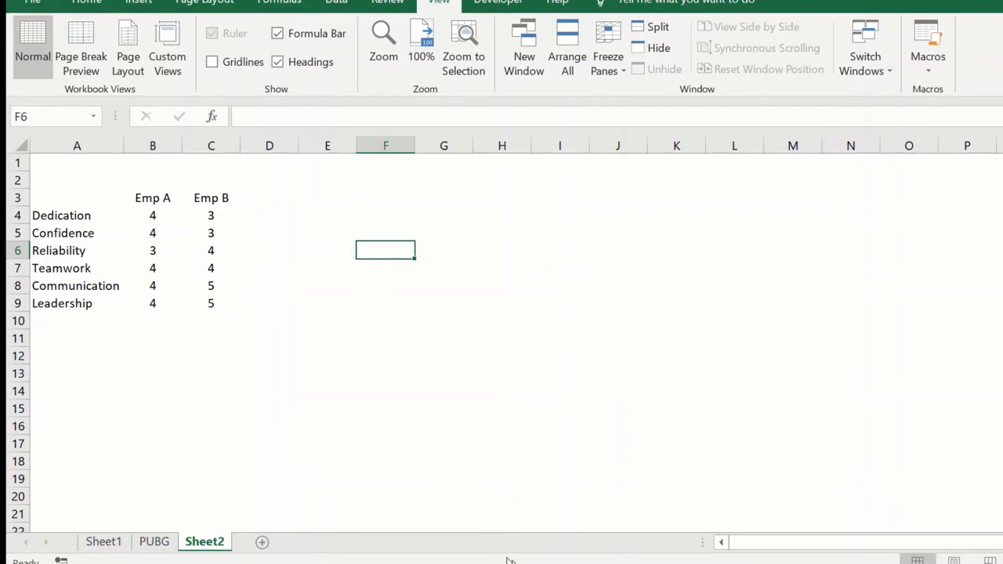
{"action": "mouse_move", "coordinate": [434, 495]}
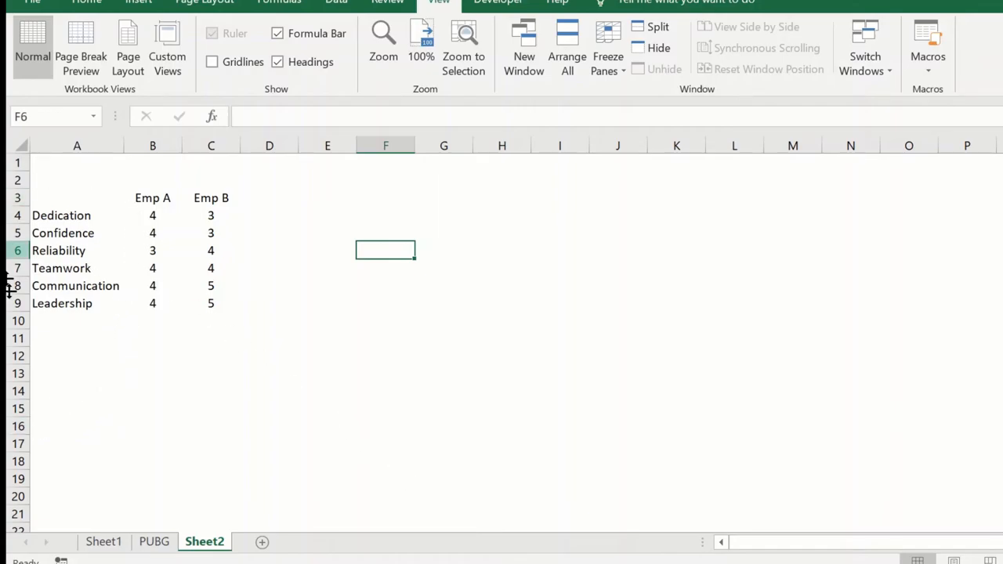
{"action": "left_click", "coordinate": [104, 541]}
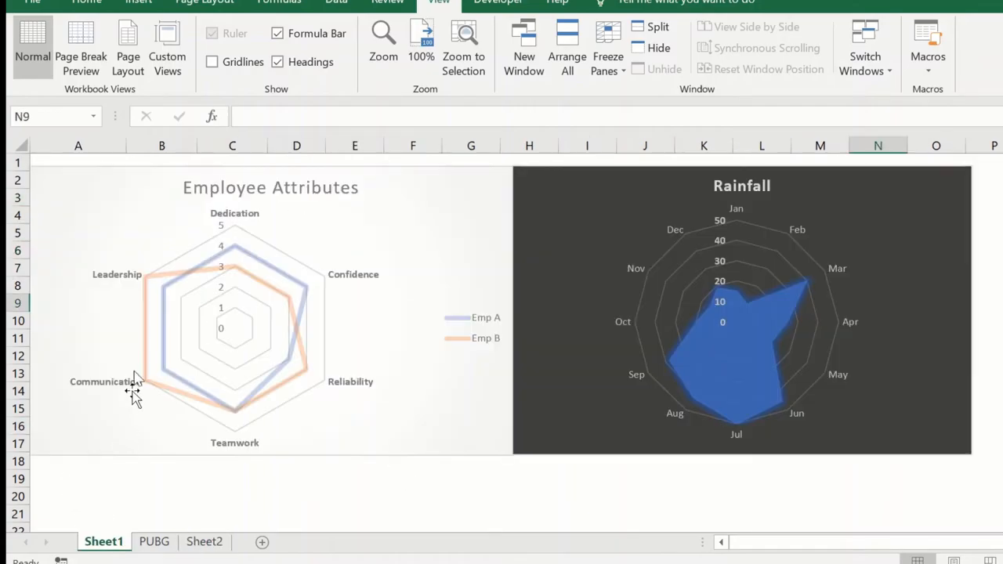
{"action": "left_click", "coordinate": [203, 542]}
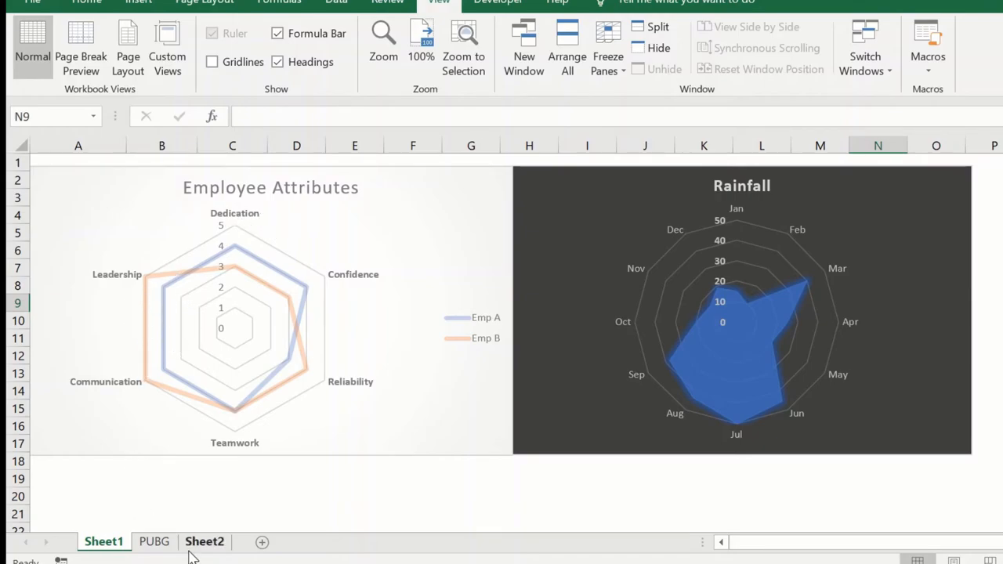
{"action": "left_click", "coordinate": [204, 542]}
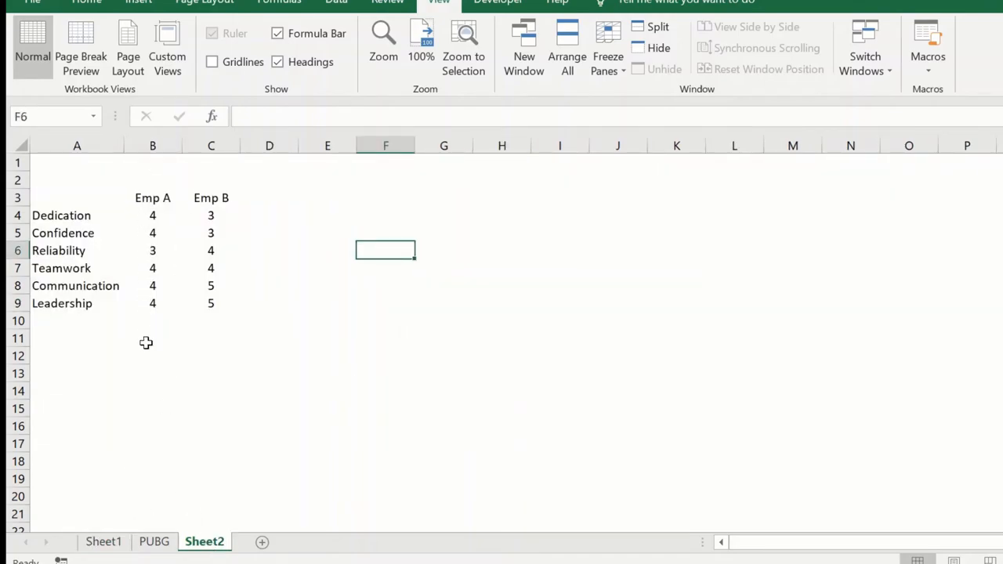
{"action": "mouse_move", "coordinate": [63, 286]}
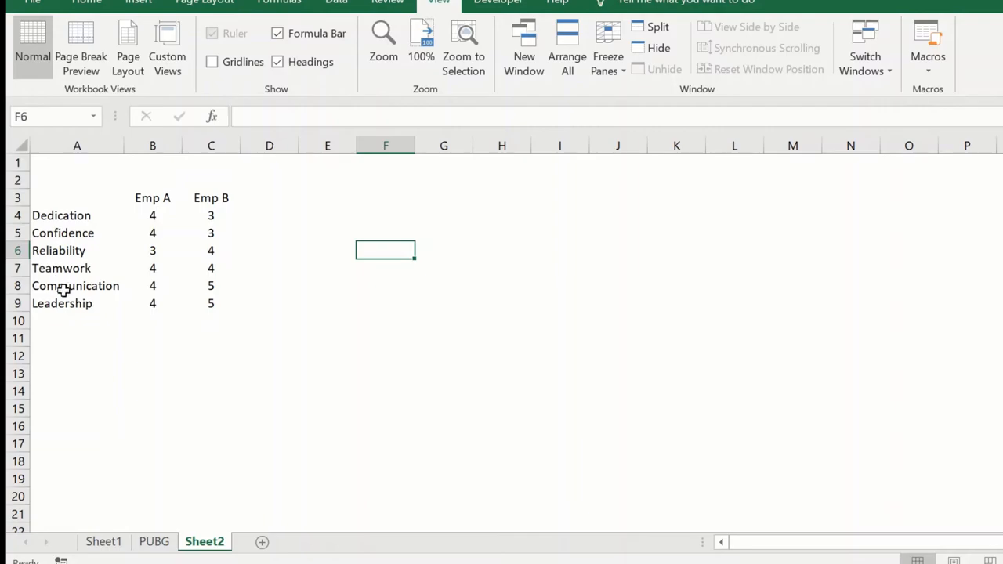
{"action": "mouse_move", "coordinate": [141, 221]}
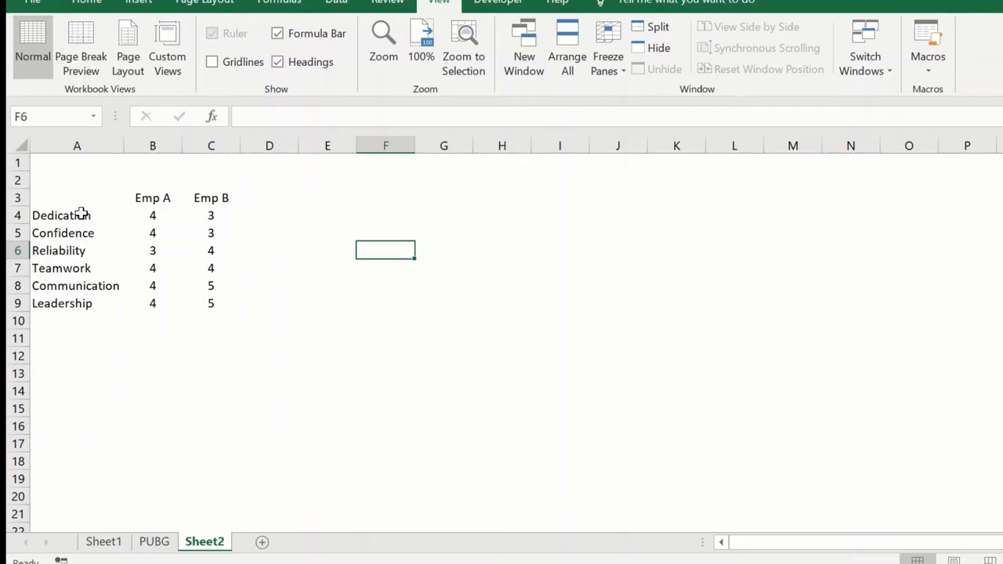
- Select the employee attribute table A3:C9 and show the Insert tab's chart options
{"action": "left_click_drag", "start_coordinate": [76, 198], "coordinate": [211, 304]}
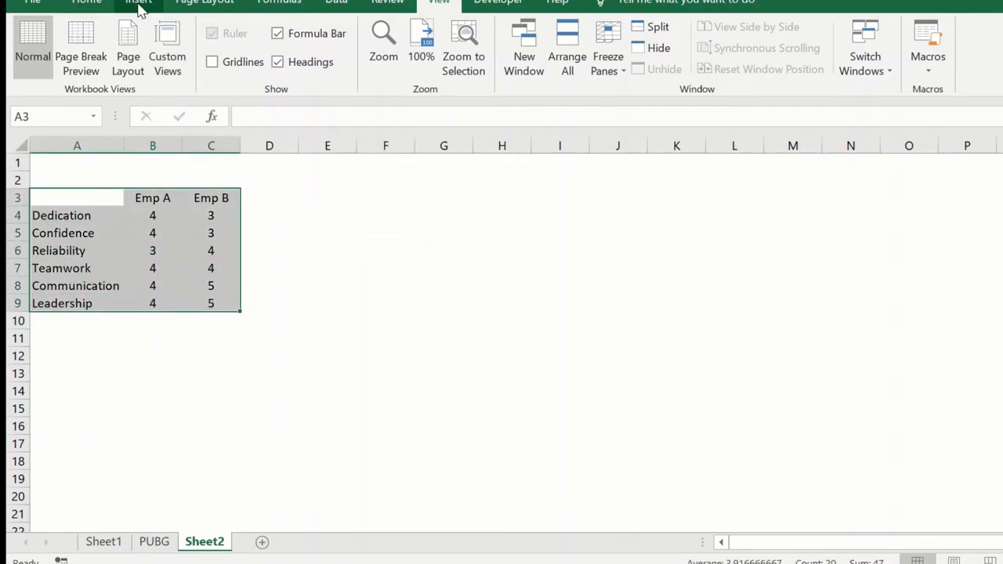
{"action": "left_click", "coordinate": [139, 3]}
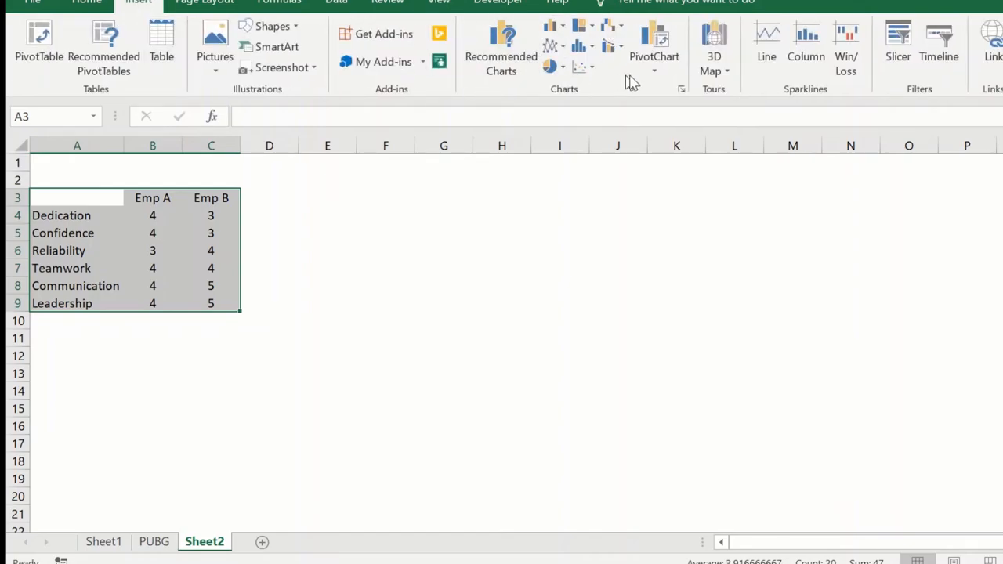
{"action": "mouse_move", "coordinate": [501, 48]}
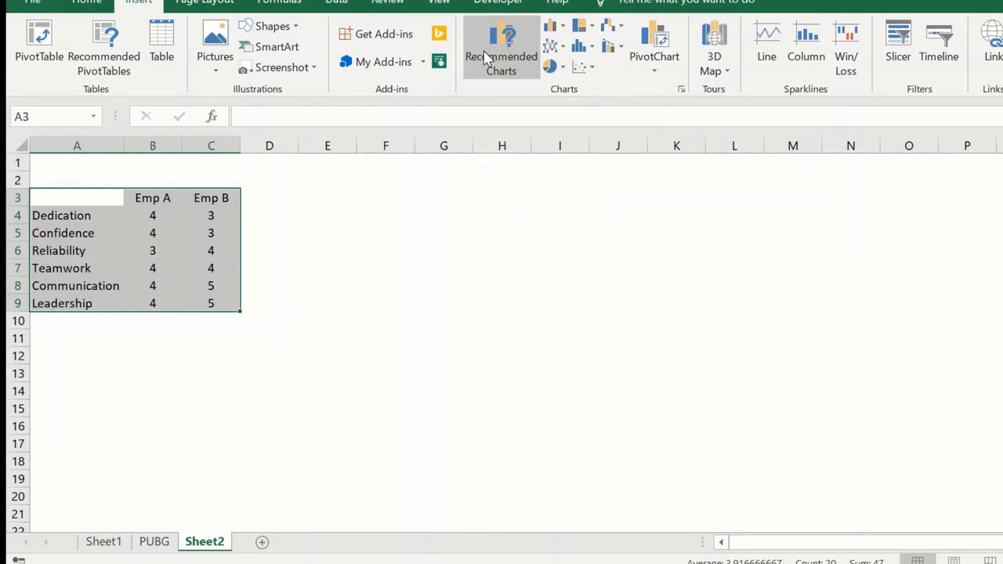
- Insert a plain line Radar chart from All Charts, after previewing Filled Radar
{"action": "left_click", "coordinate": [500, 55]}
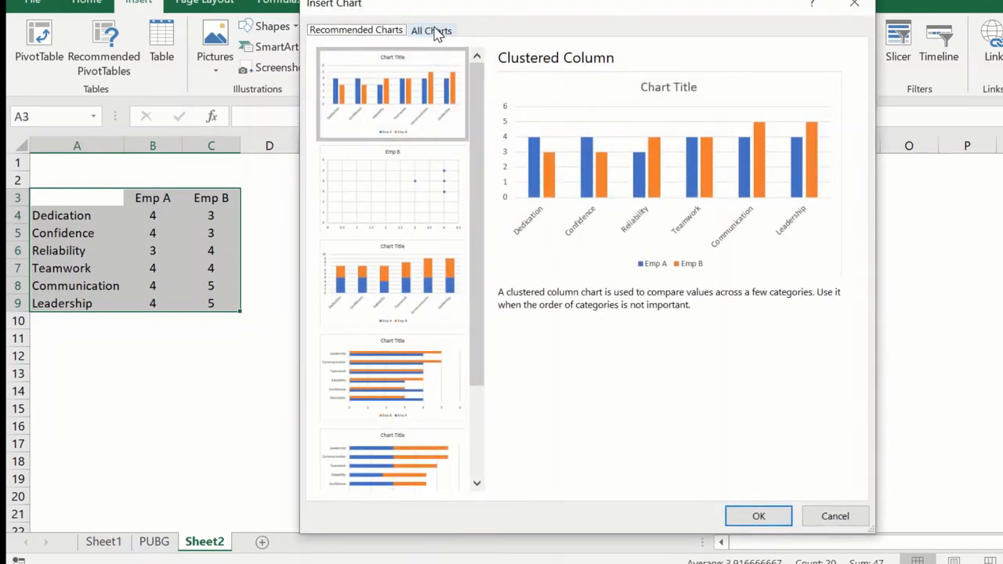
{"action": "left_click", "coordinate": [430, 30]}
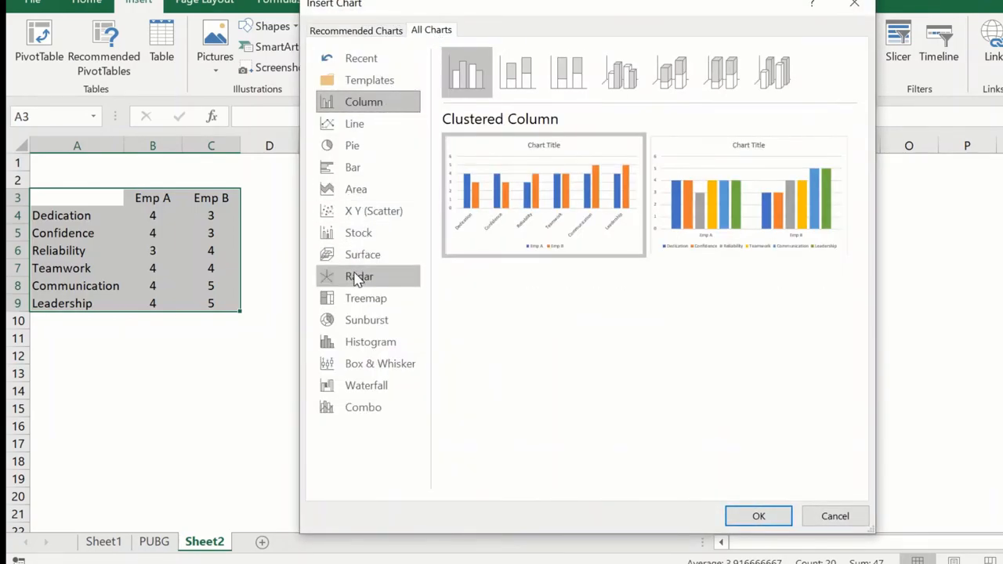
{"action": "left_click", "coordinate": [359, 276]}
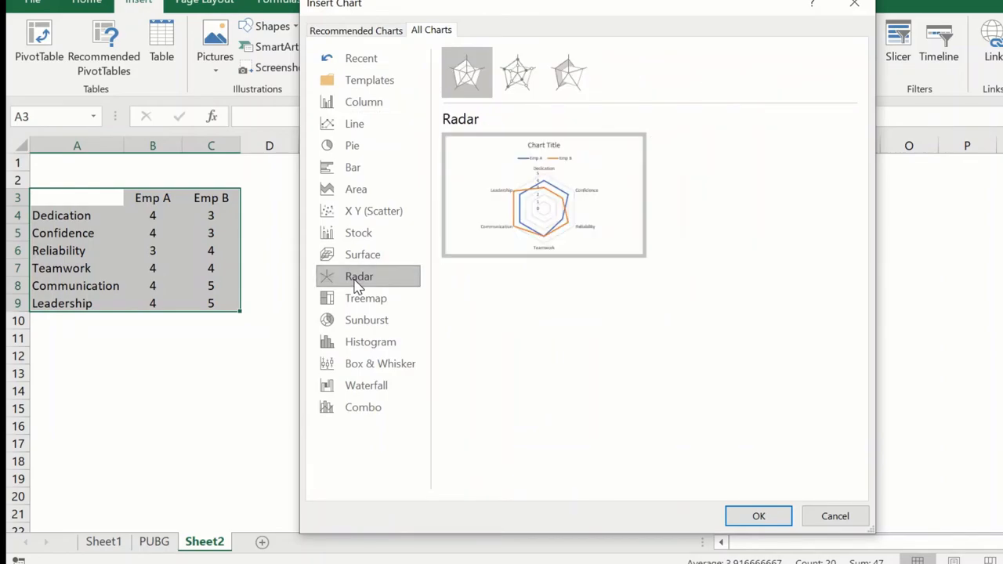
{"action": "mouse_move", "coordinate": [568, 72]}
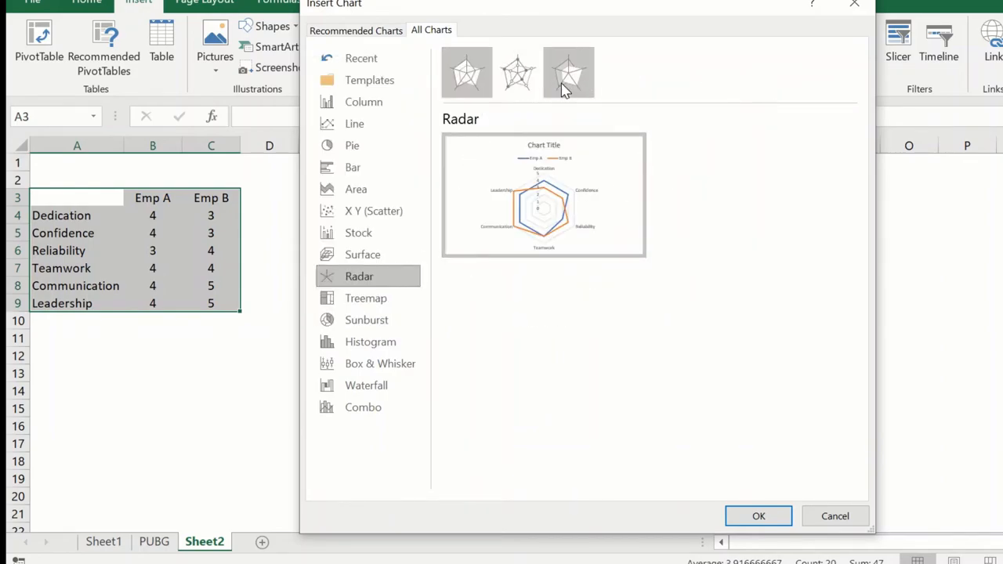
{"action": "mouse_move", "coordinate": [569, 72]}
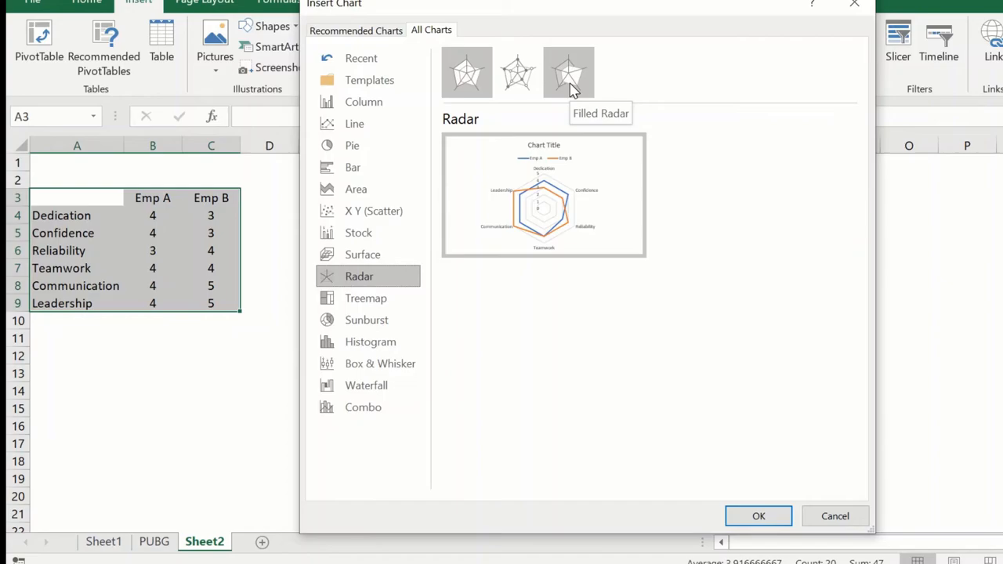
{"action": "mouse_move", "coordinate": [566, 86]}
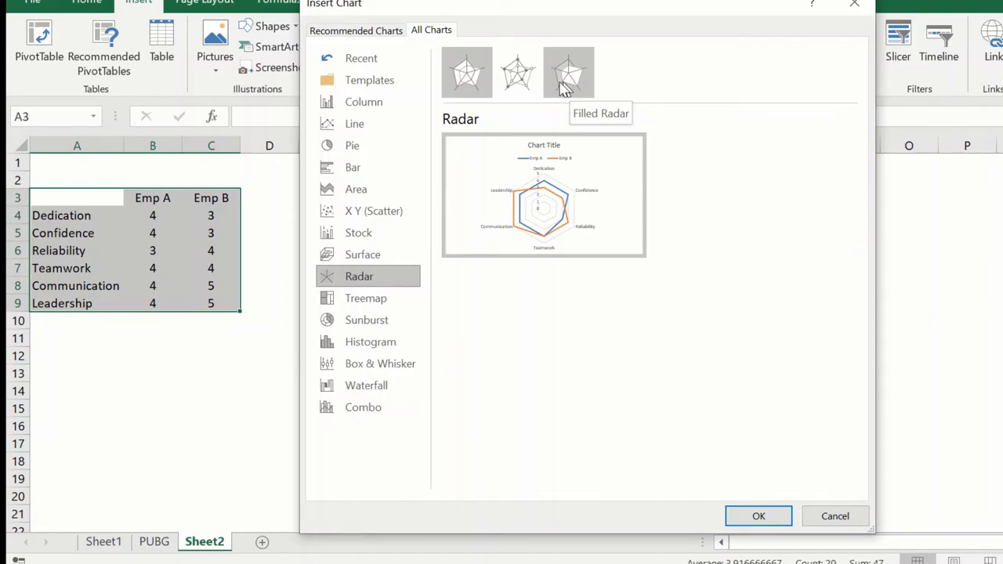
{"action": "mouse_move", "coordinate": [478, 117]}
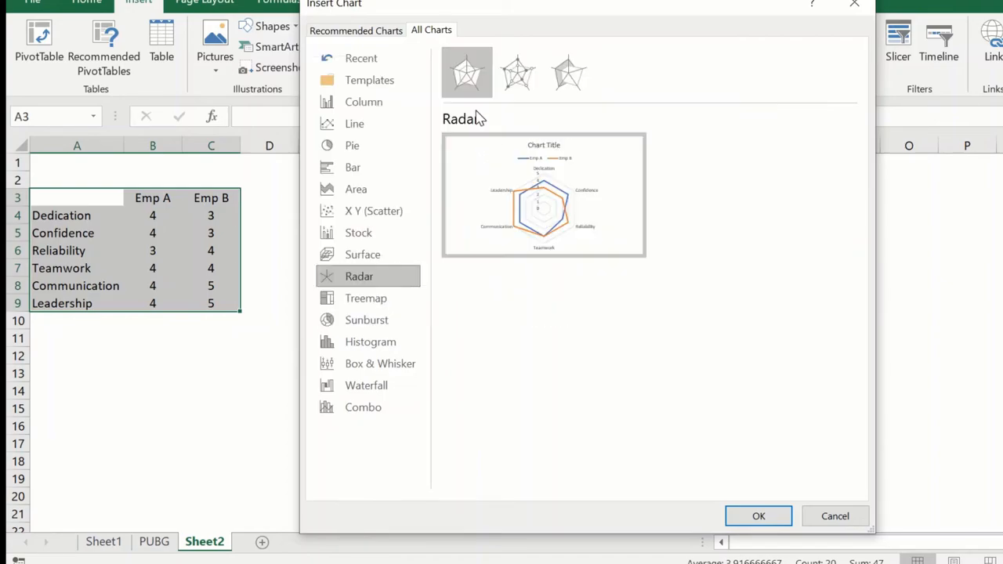
{"action": "left_click", "coordinate": [568, 73]}
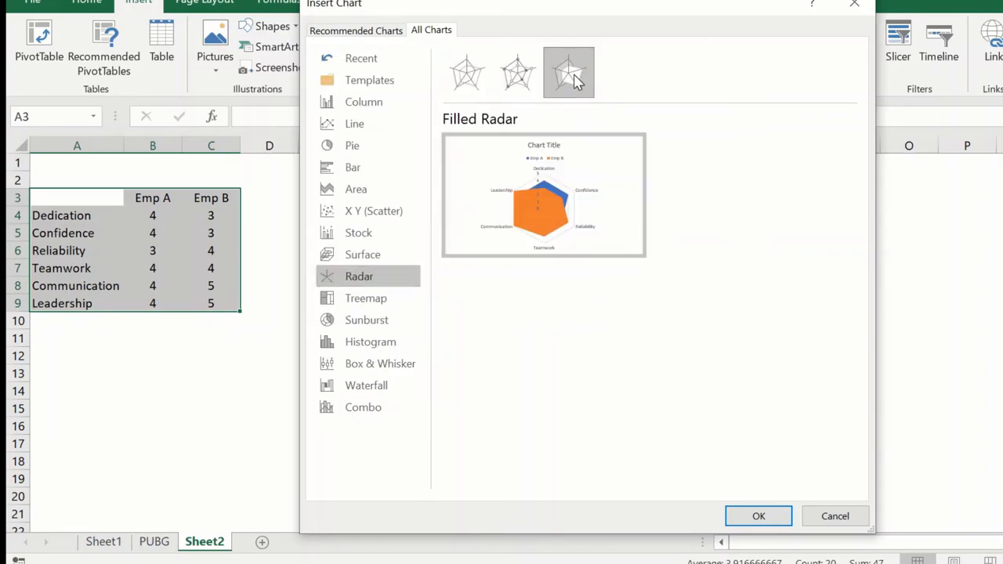
{"action": "left_click", "coordinate": [568, 72]}
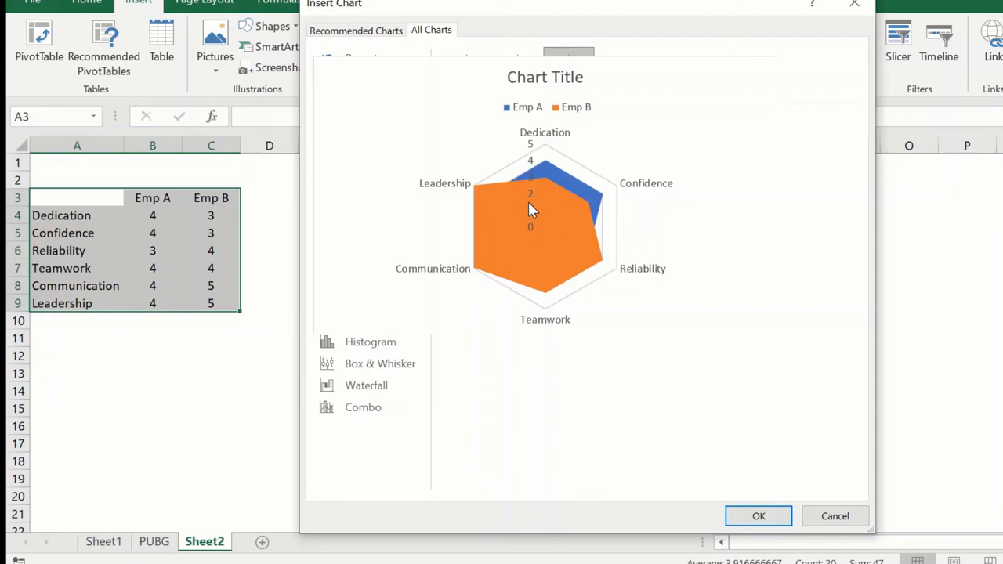
{"action": "left_click", "coordinate": [360, 276]}
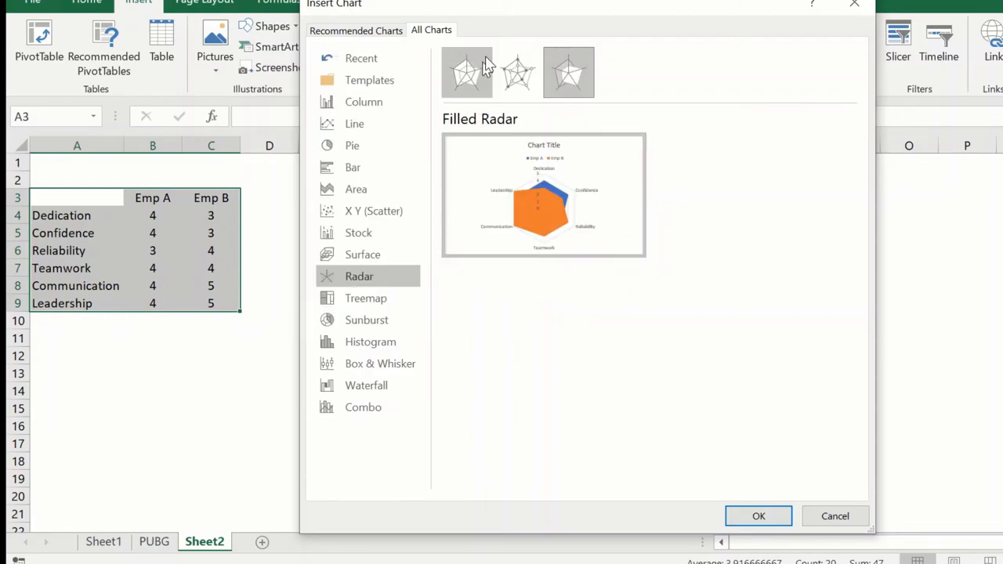
{"action": "mouse_move", "coordinate": [468, 72]}
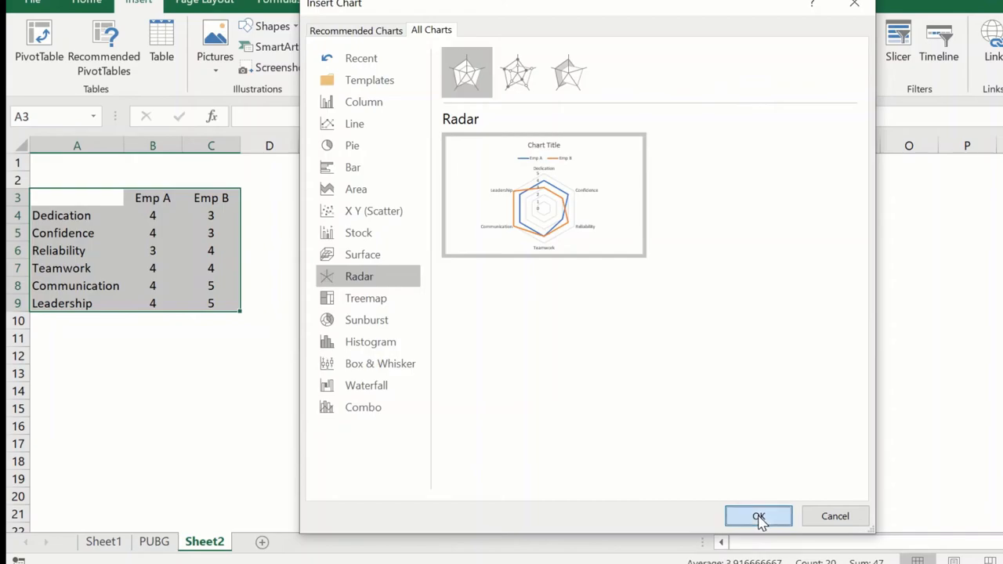
{"action": "left_click", "coordinate": [758, 516]}
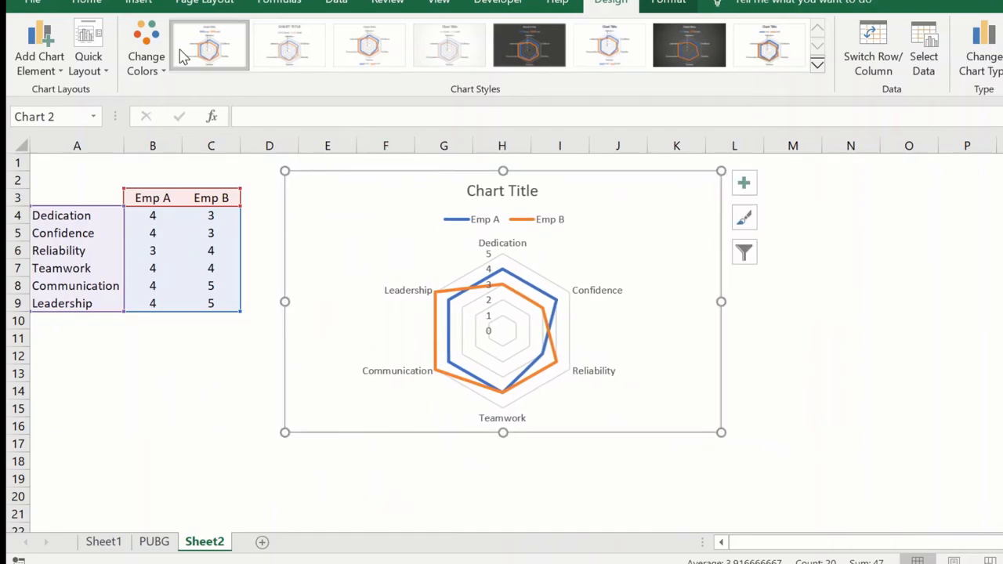
{"action": "mouse_move", "coordinate": [288, 45]}
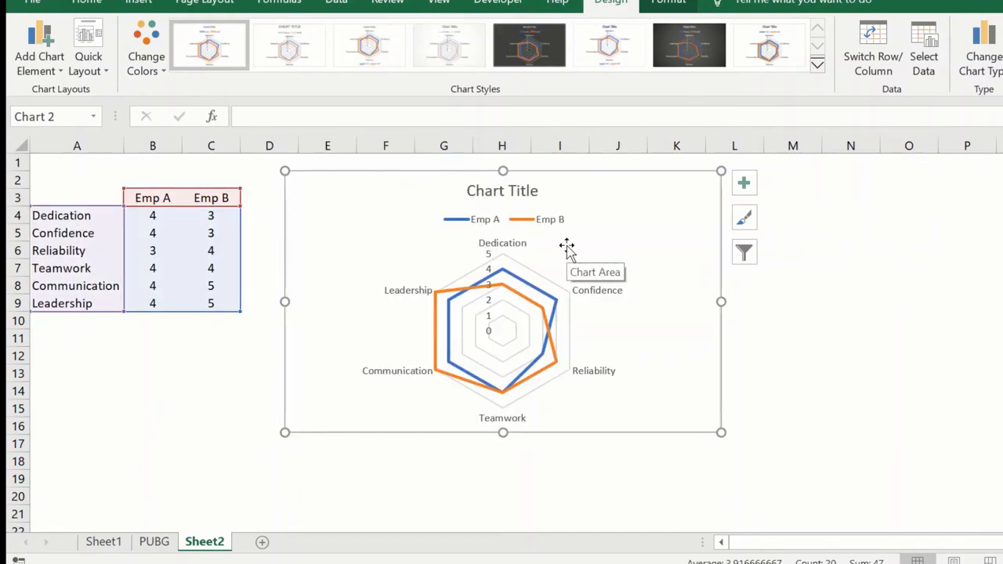
- Replace the chart title placeholder with 'Employee Attribute'
{"action": "left_click", "coordinate": [502, 190]}
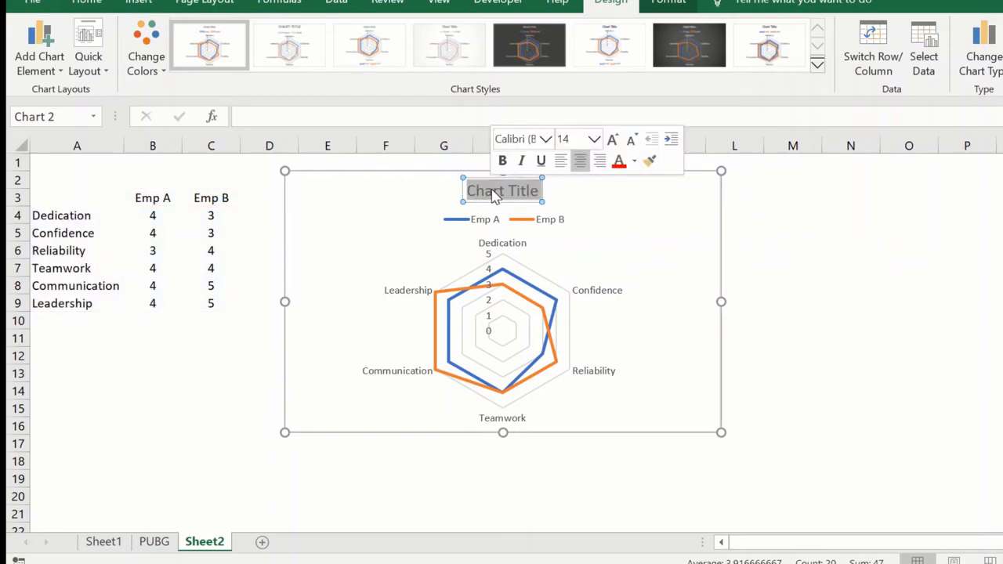
{"action": "type", "text": "Employee Attribute"}
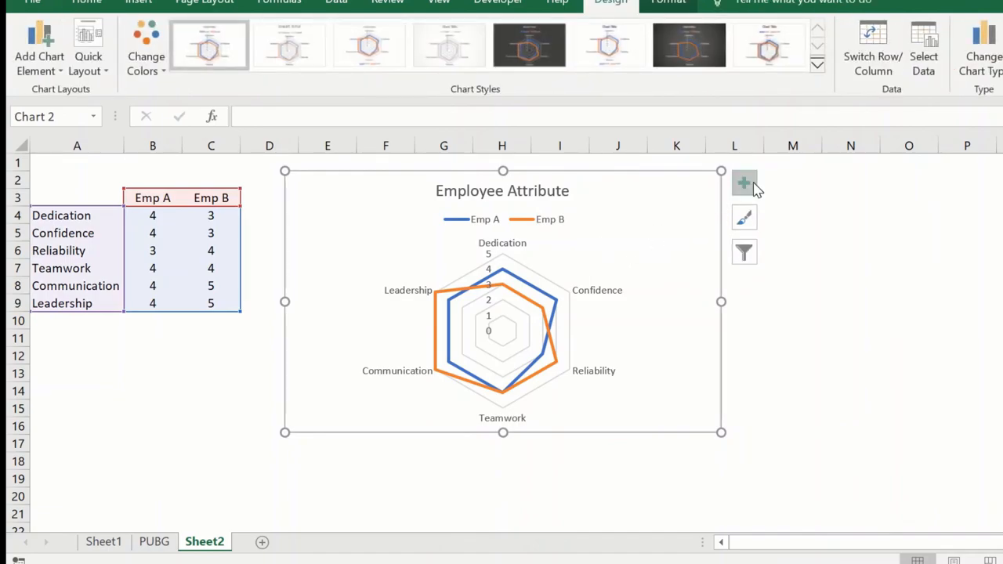
- Move the Emp A/Emp B legend to Right through the Chart Elements Legend options
{"action": "left_click", "coordinate": [743, 183]}
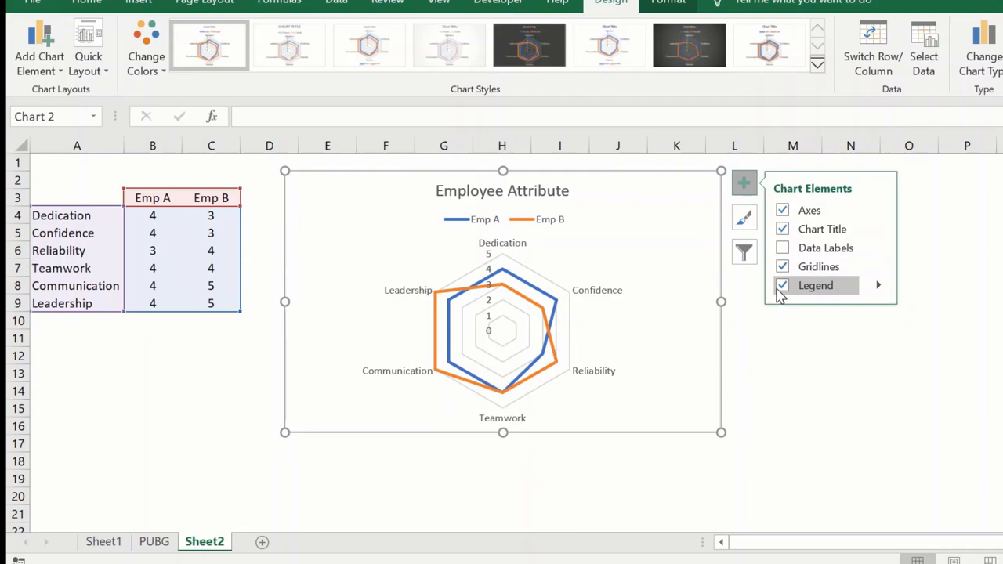
{"action": "left_click", "coordinate": [877, 286]}
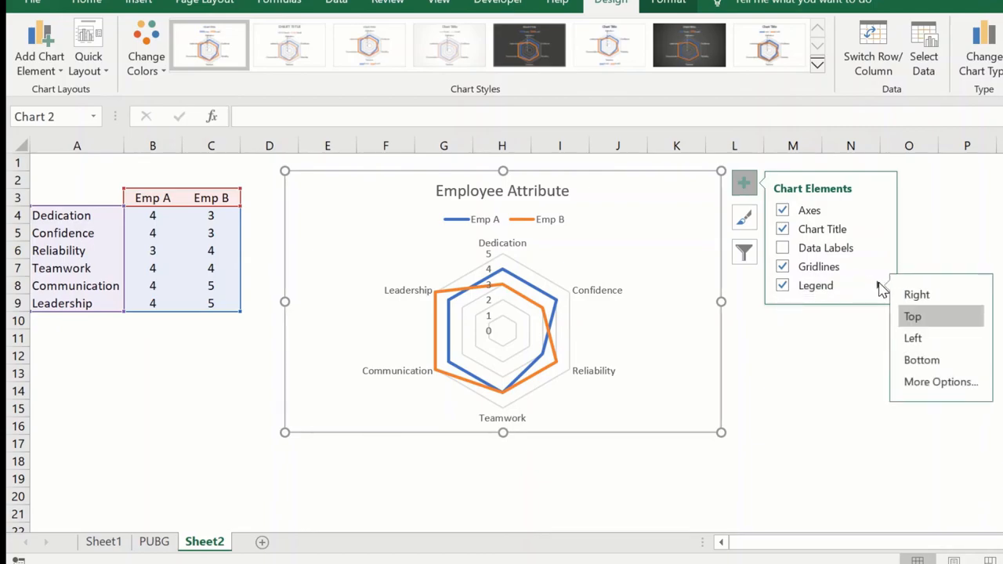
{"action": "left_click", "coordinate": [919, 294]}
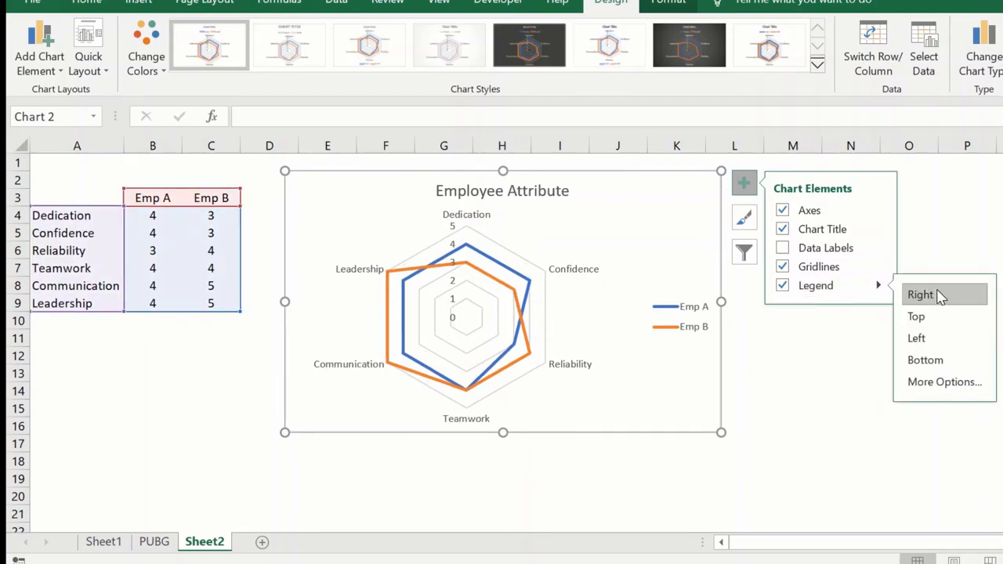
{"action": "mouse_move", "coordinate": [368, 45]}
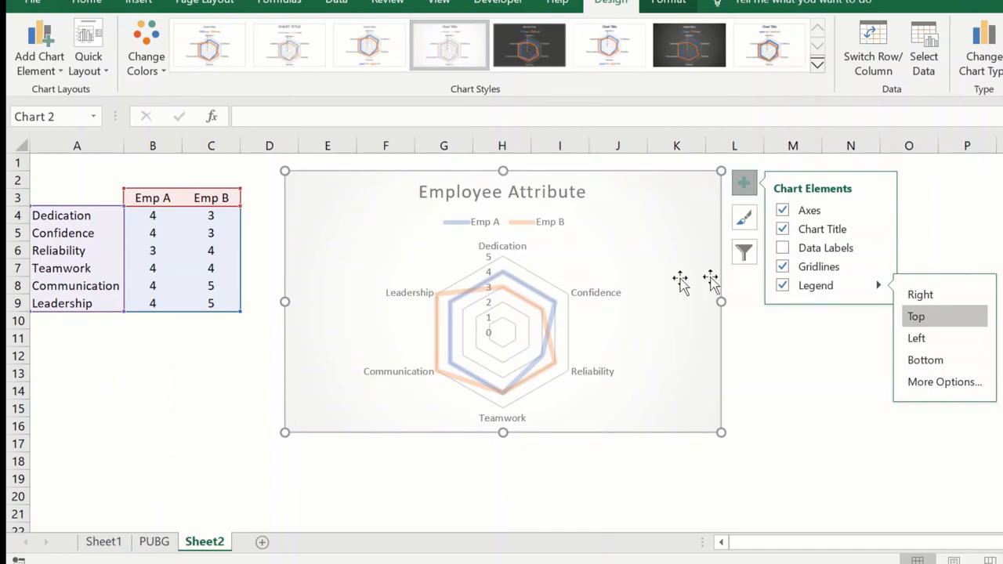
- Apply a softer, faded style to the Employee Attribute radar chart and finish editing
{"action": "left_click", "coordinate": [920, 293]}
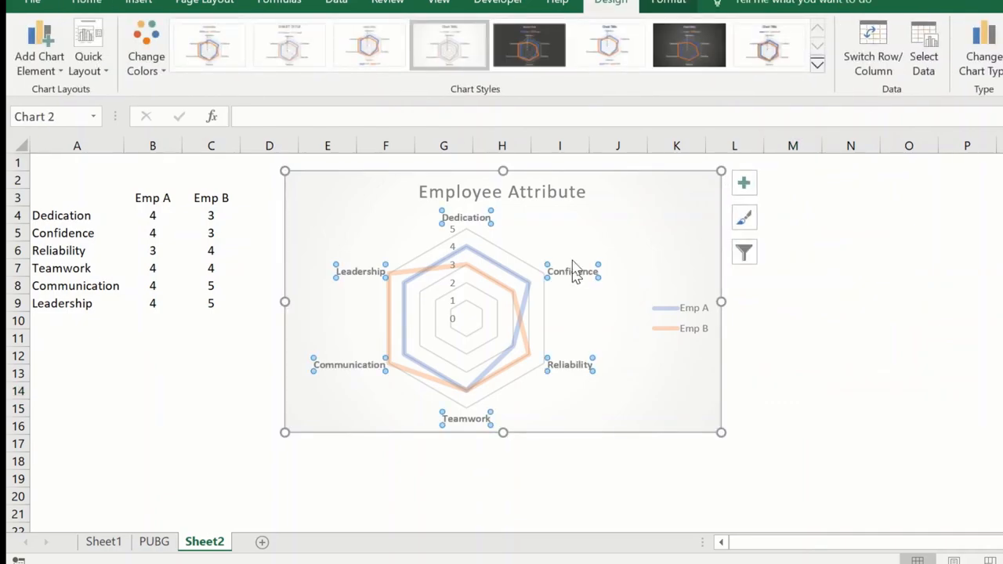
{"action": "left_click", "coordinate": [850, 320]}
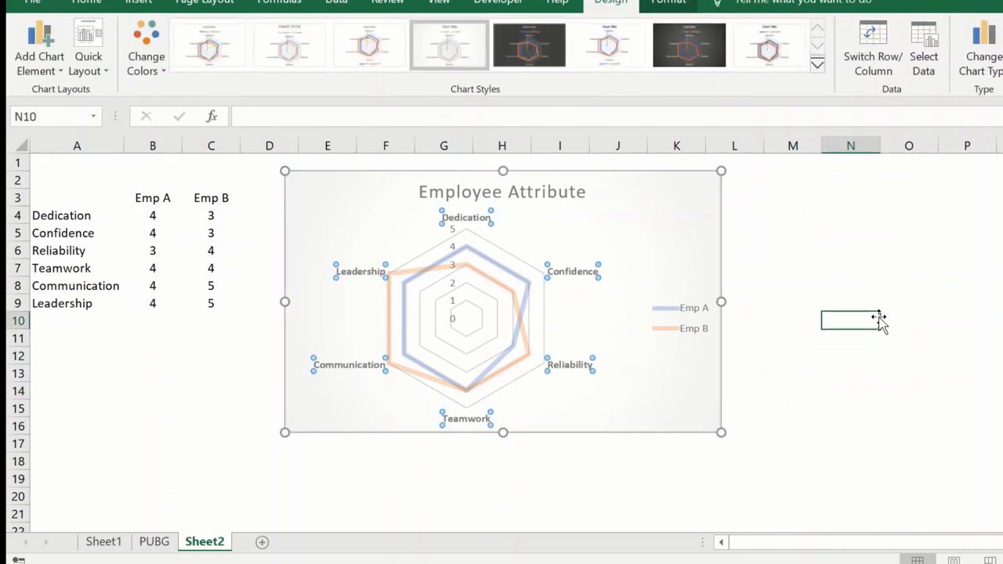